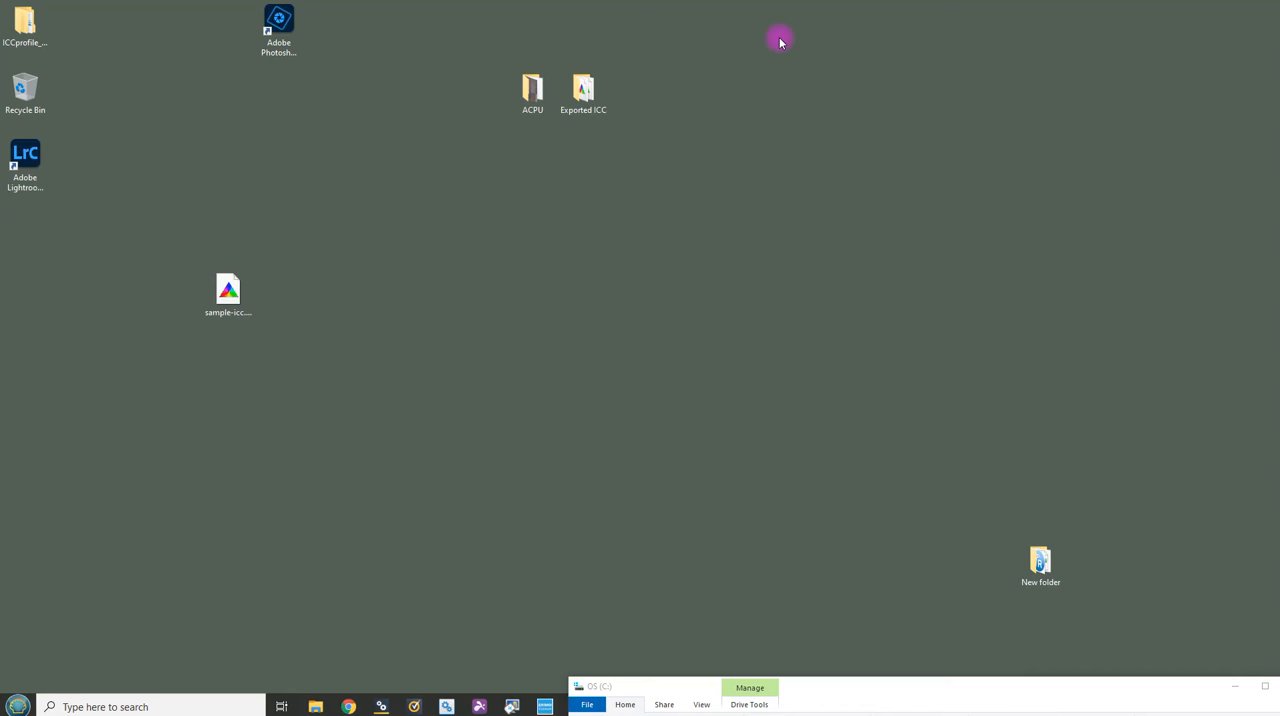
mouse_move(83, 235)
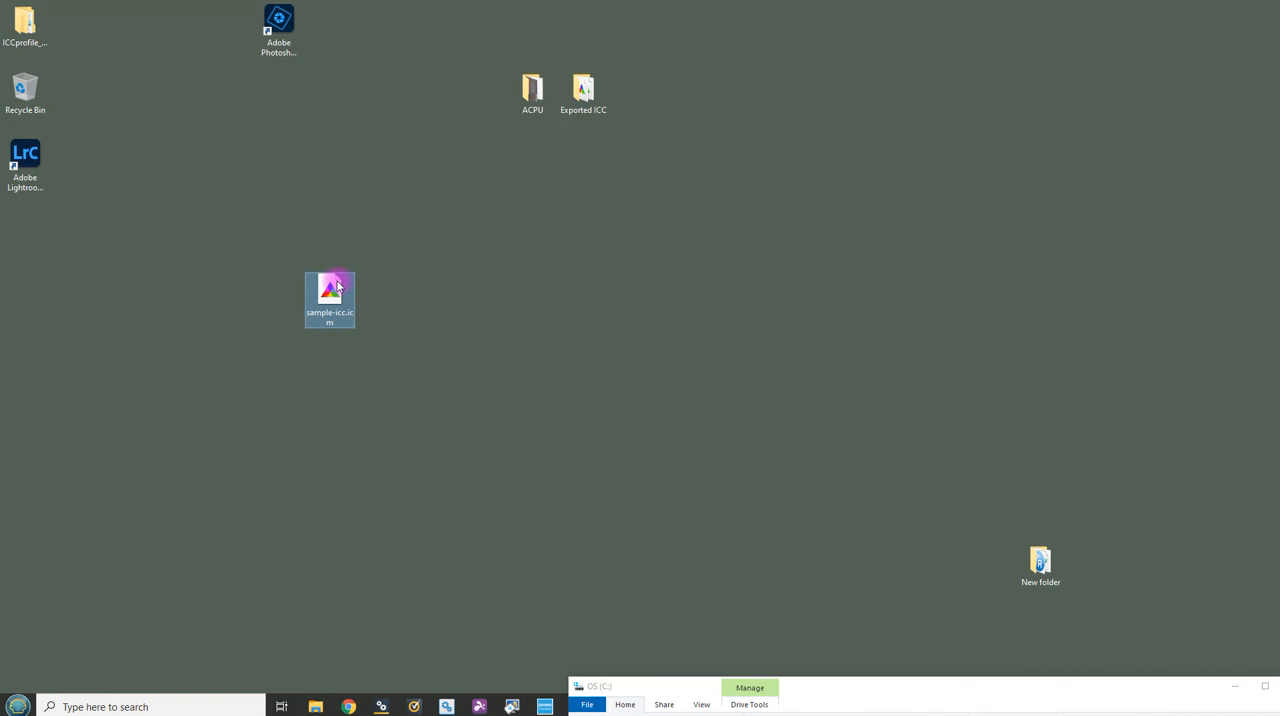
Install sample-icc.icm as a system colour profile via its right-click Install Profile option
right_click(329, 297)
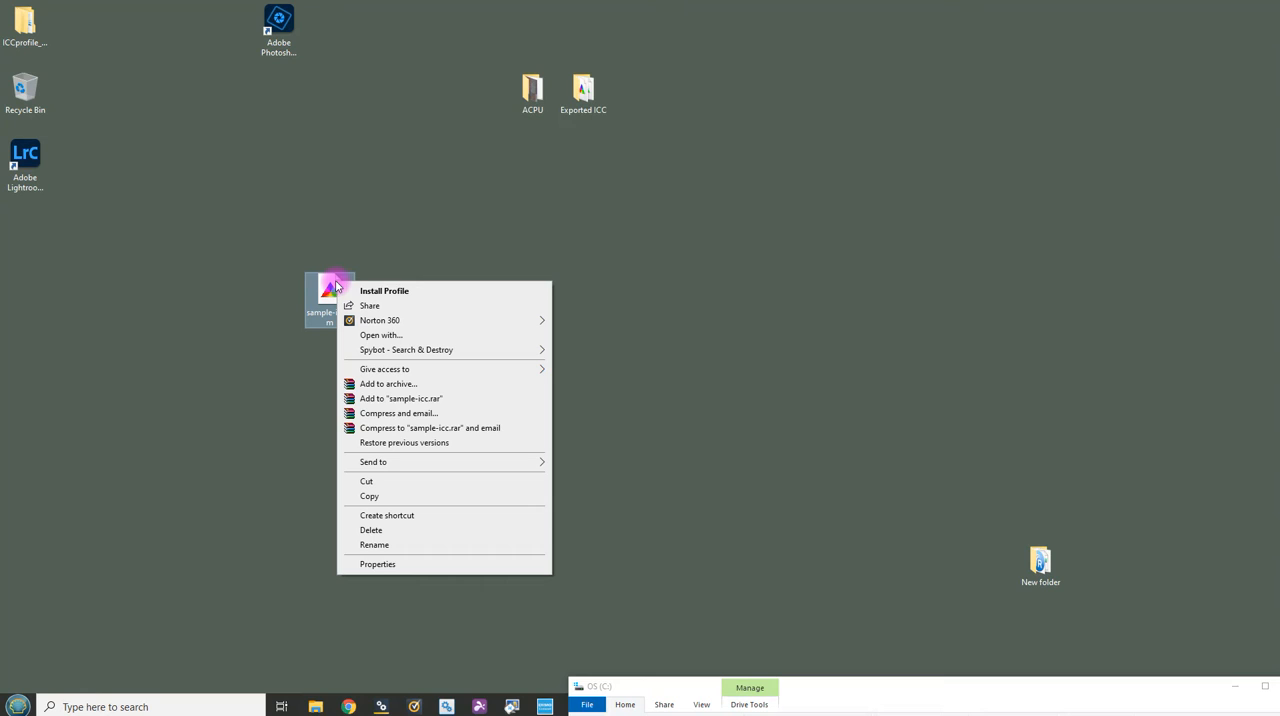
mouse_move(428, 296)
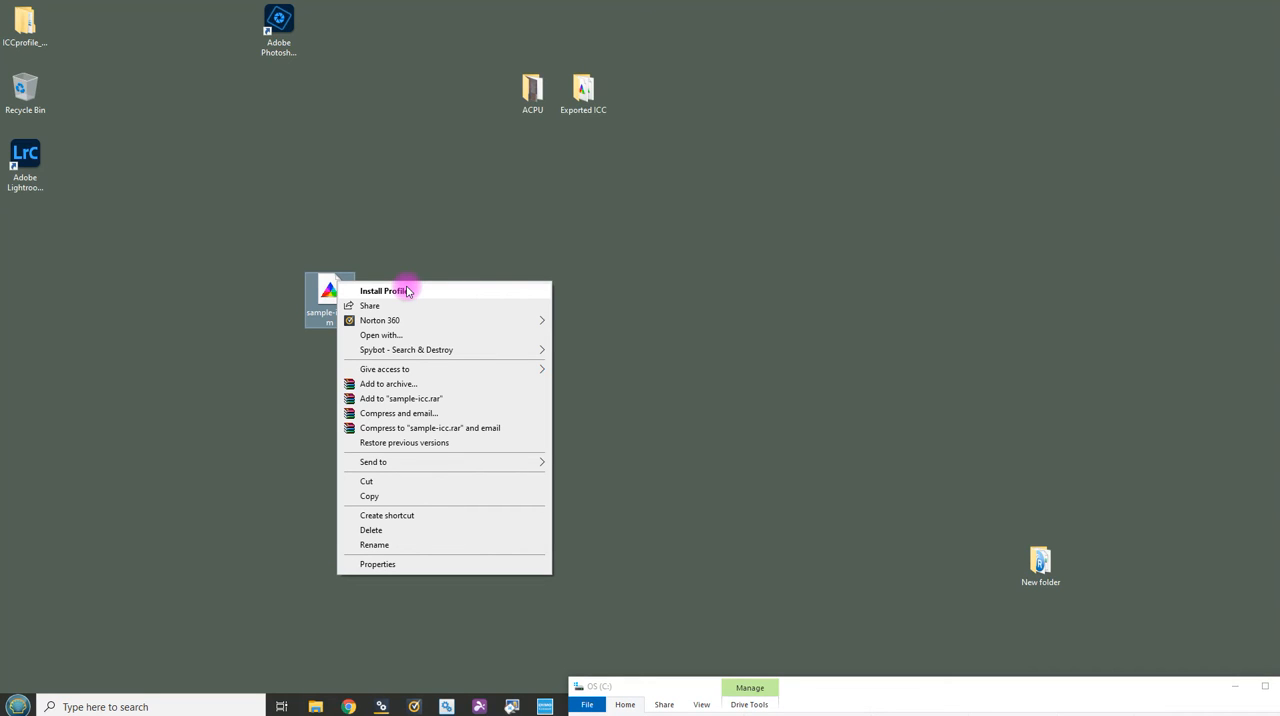
click(383, 291)
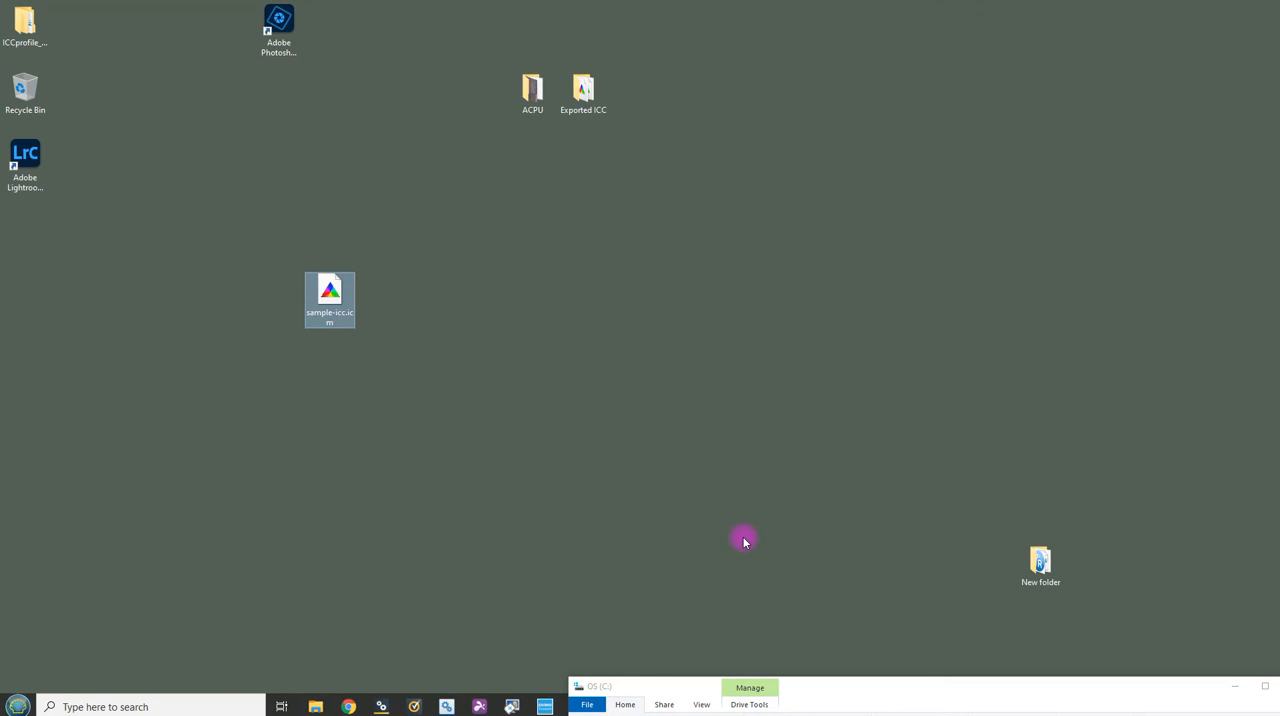
mouse_move(771, 655)
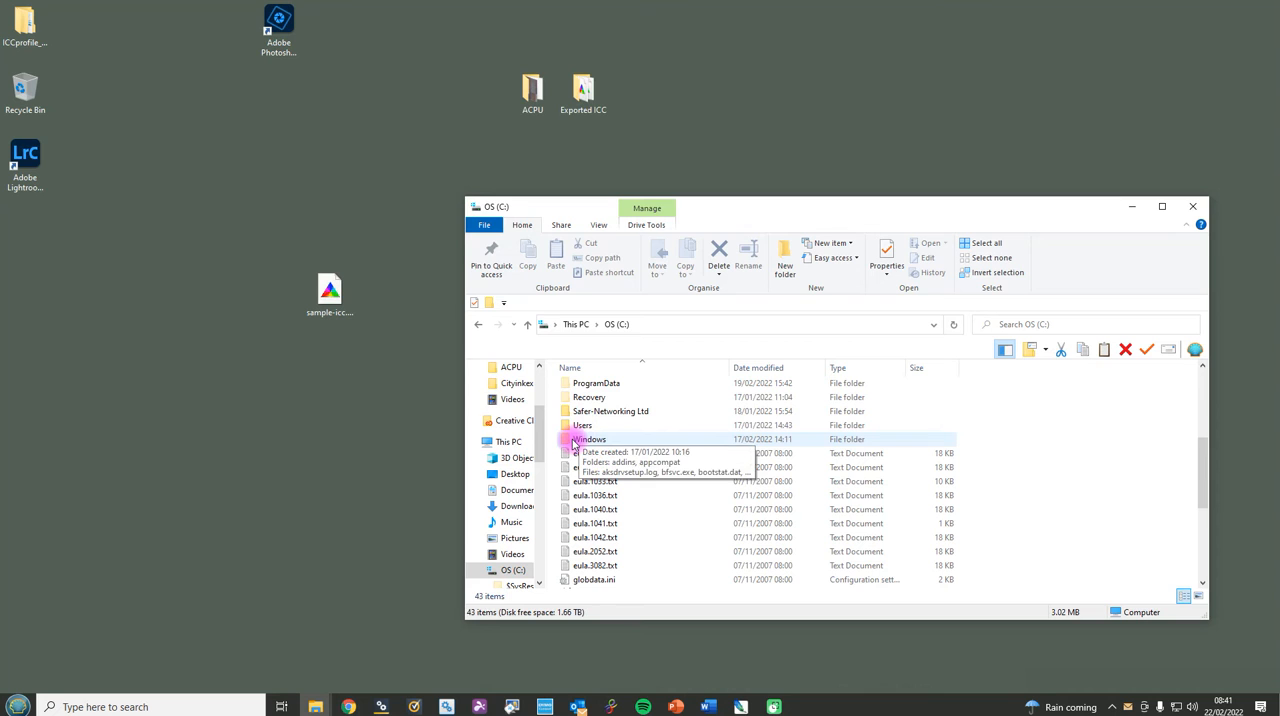
Browse into C:\Windows\System32 and scroll through its file list toward spool
double_click(590, 439)
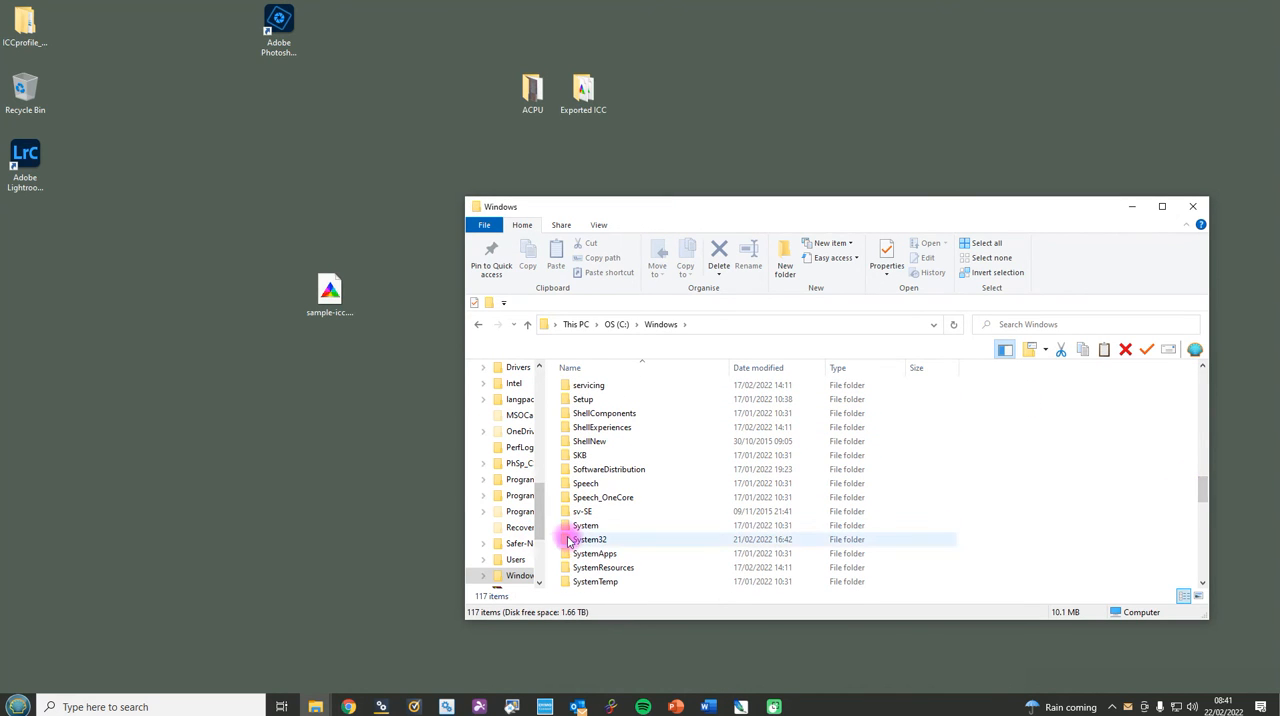
double_click(589, 539)
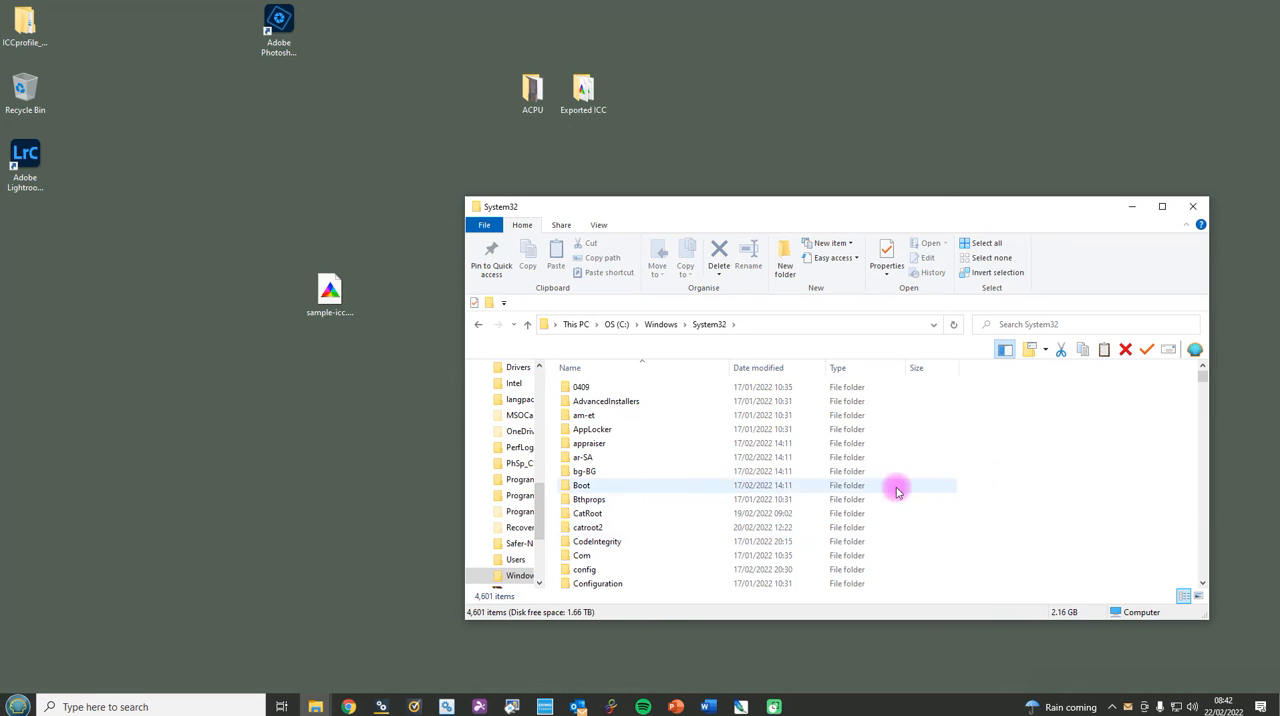
mouse_move(1200, 380)
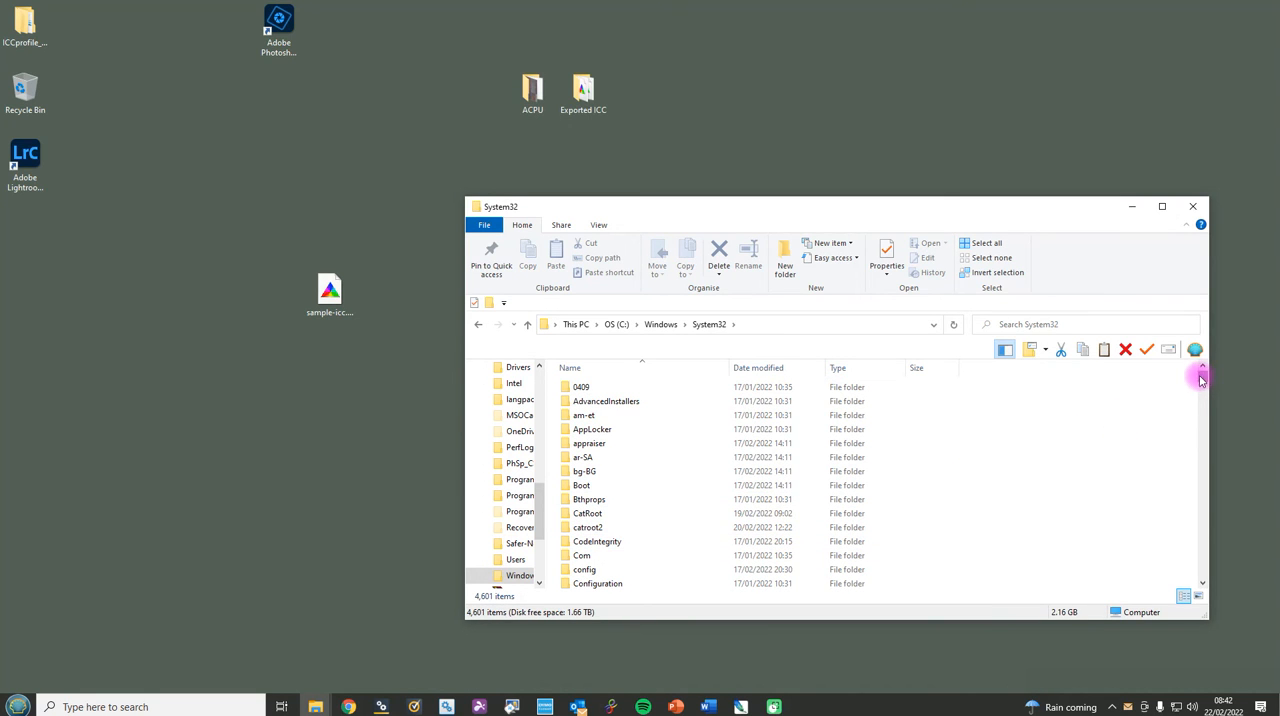
scroll(down, 3)
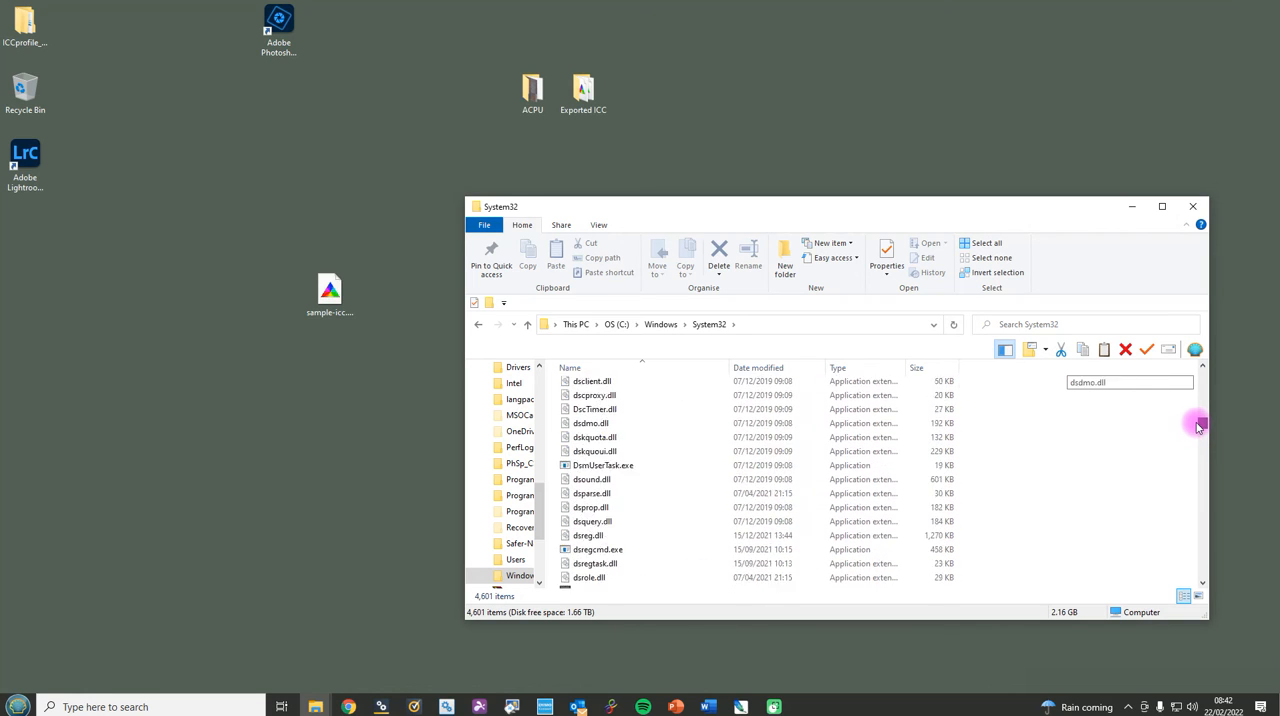
scroll(up, 3)
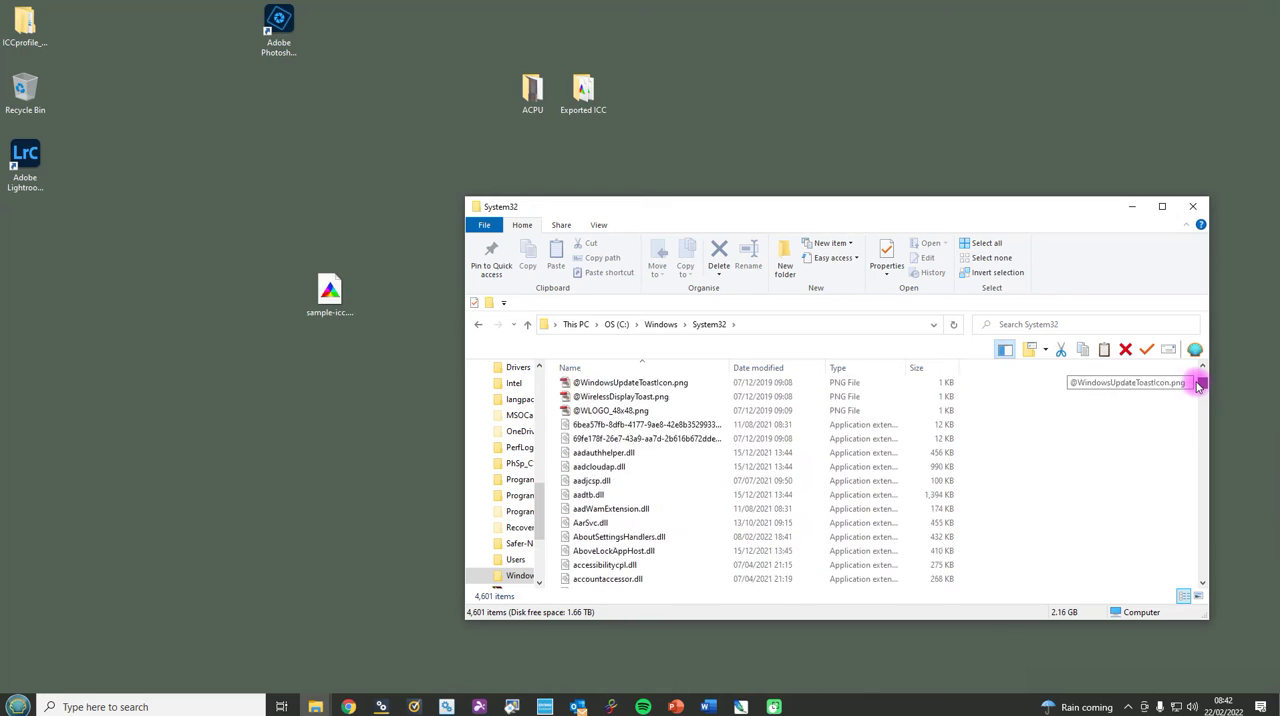
scroll(up, 3)
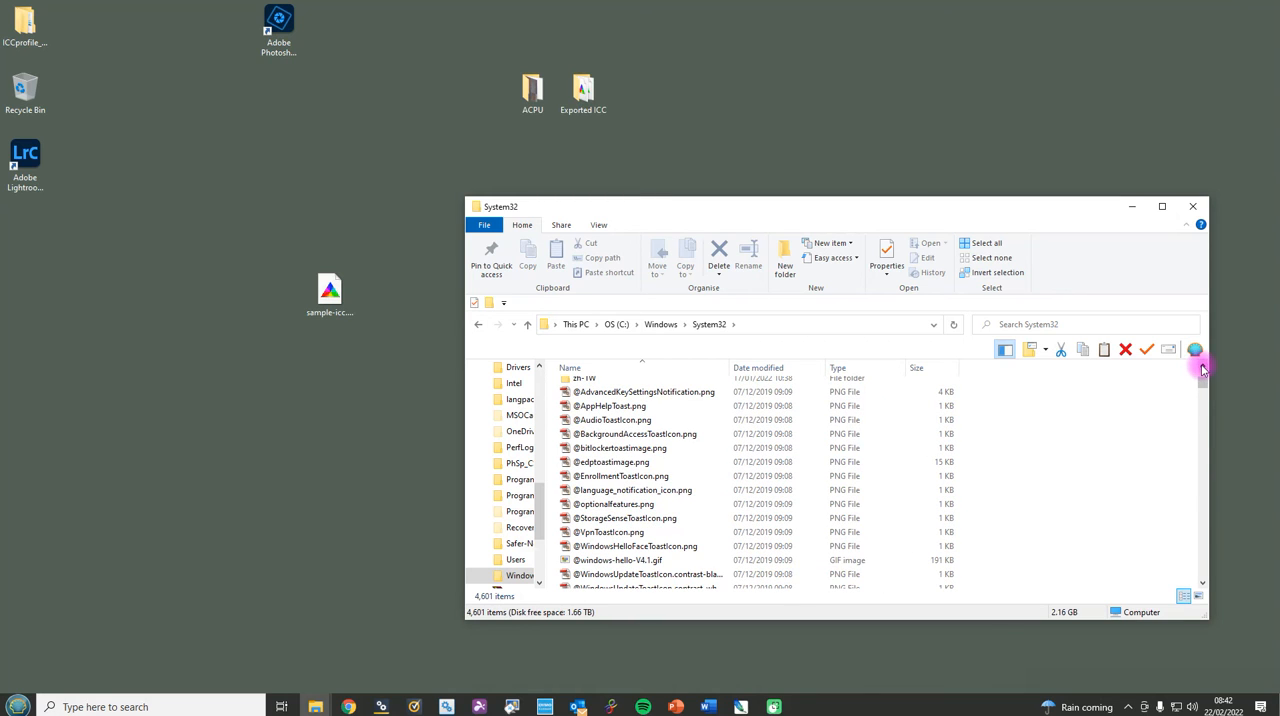
scroll(down, 3)
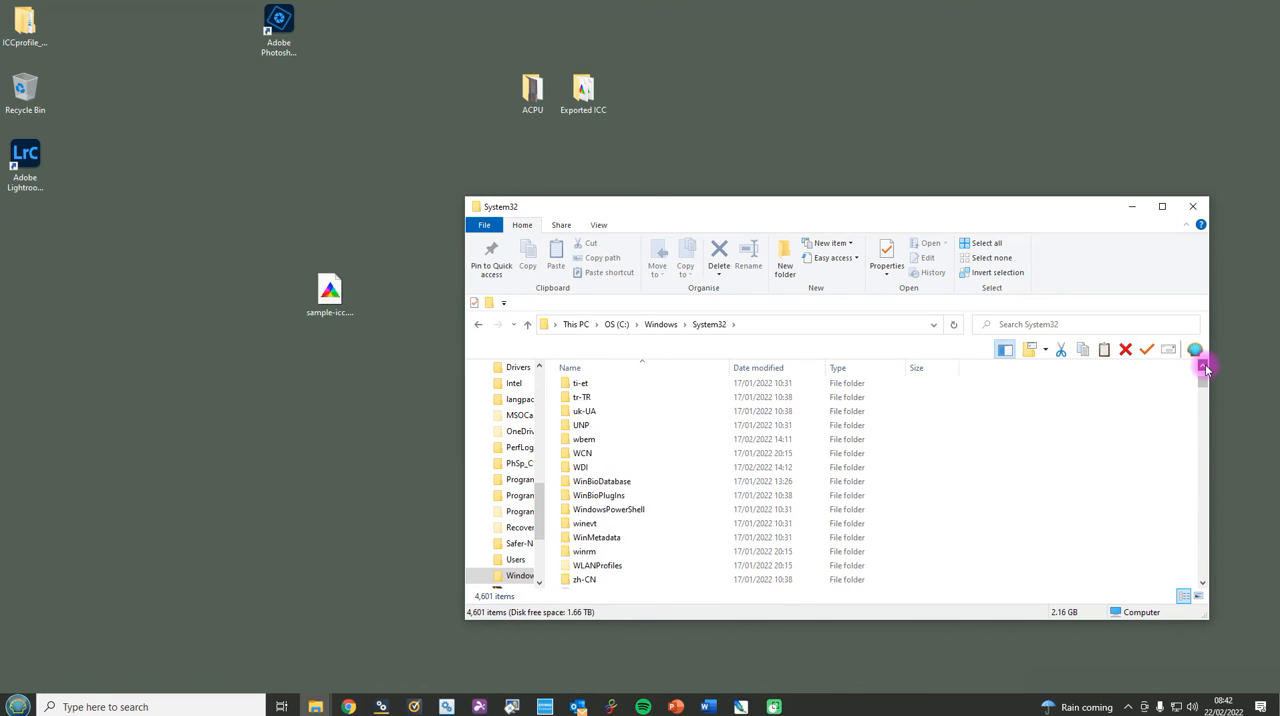
scroll(up, 3)
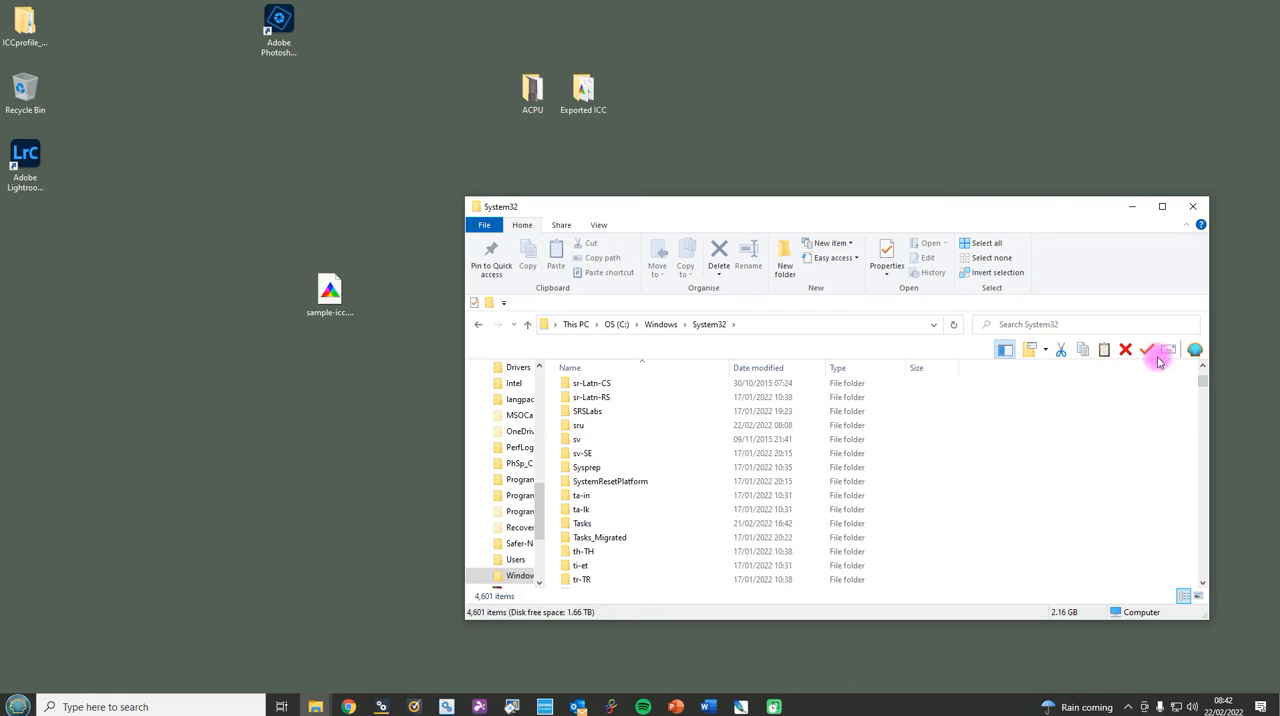
scroll(up, 3)
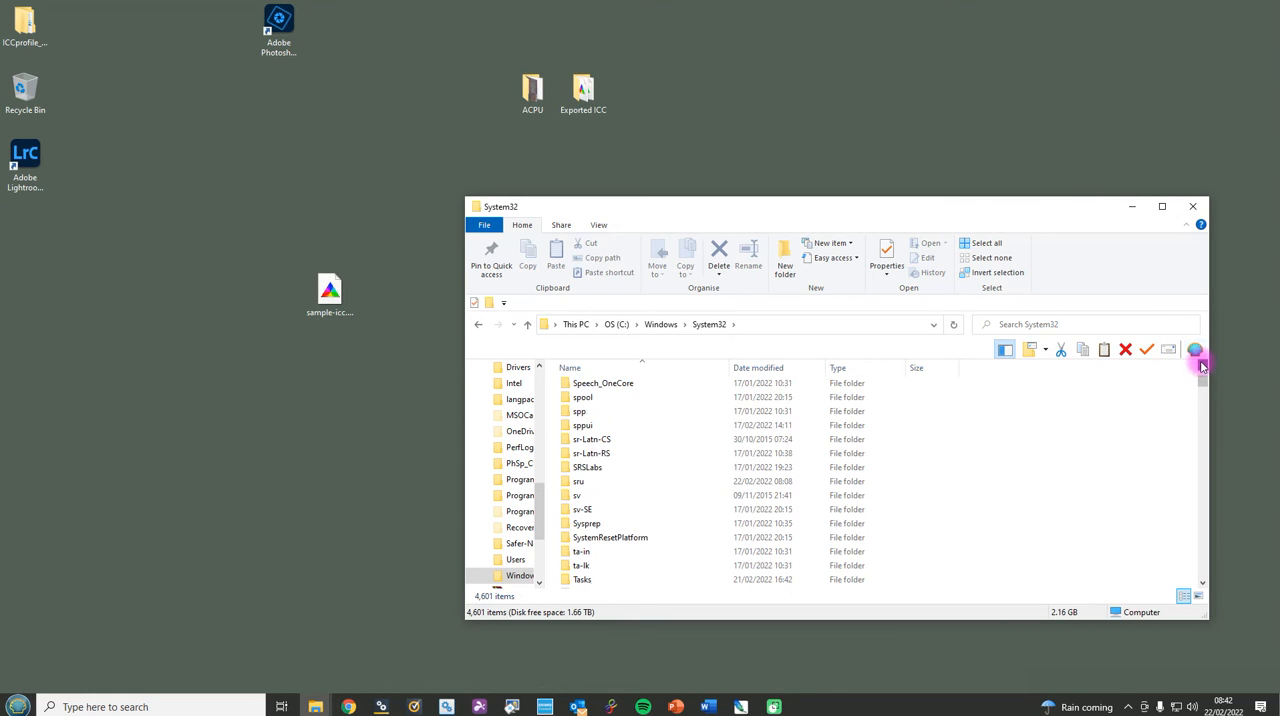
Drill down through spool and drivers into color, then select sample-icc.icm on the desktop
double_click(582, 397)
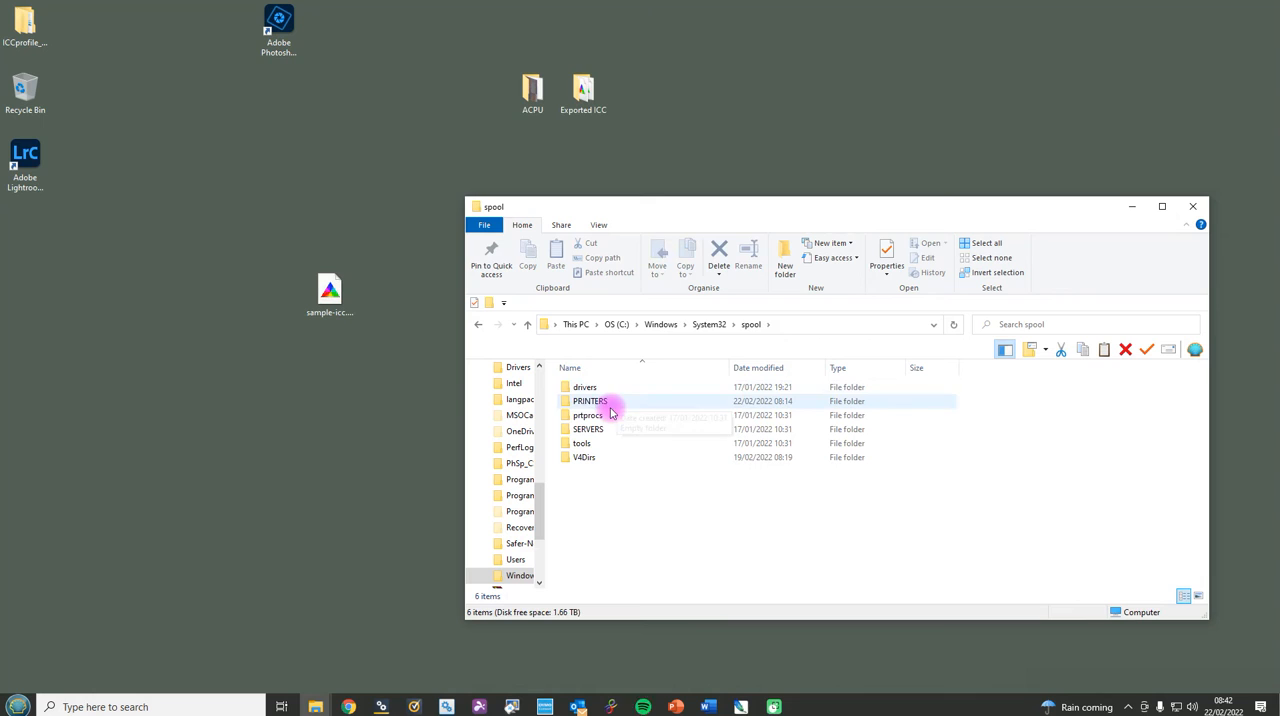
double_click(584, 387)
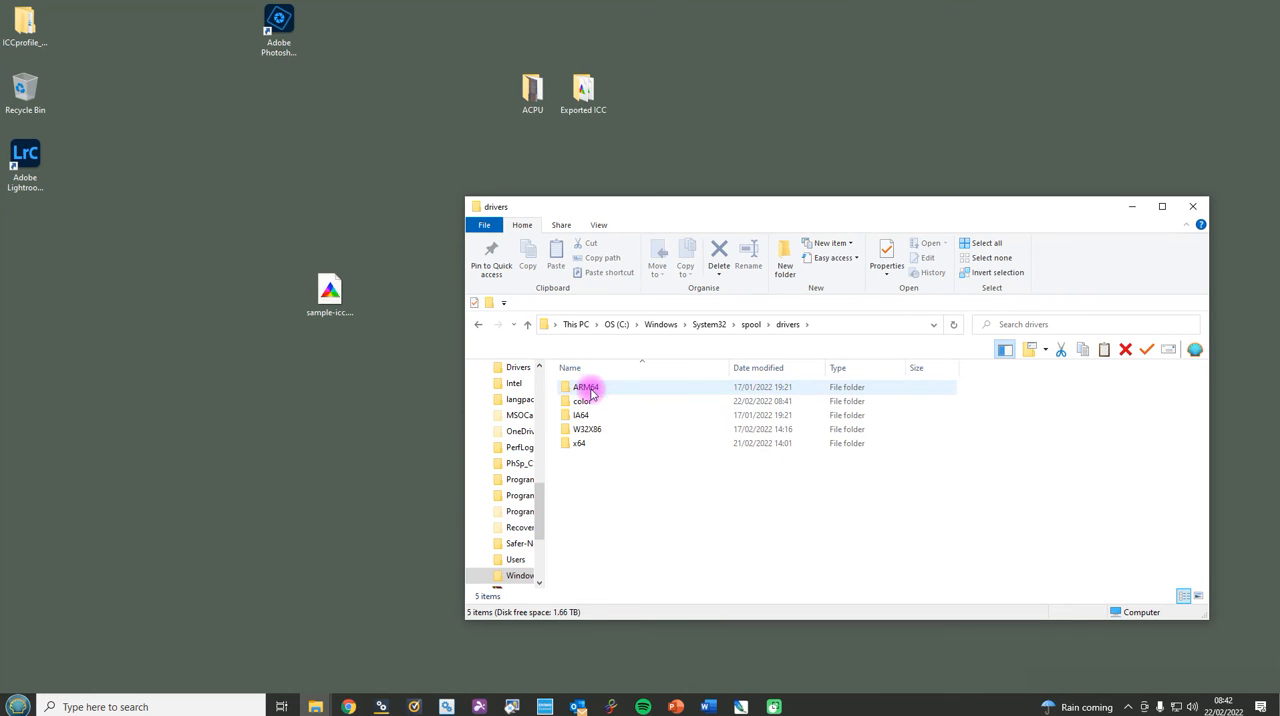
double_click(585, 401)
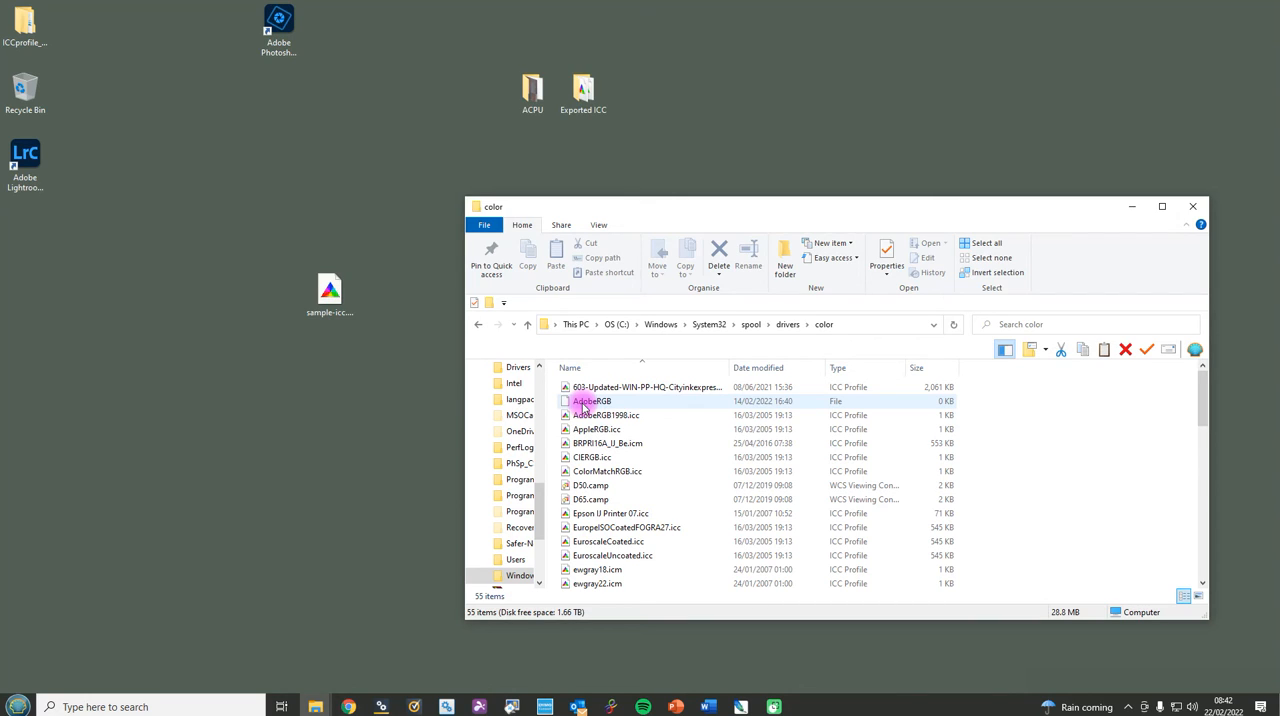
click(330, 288)
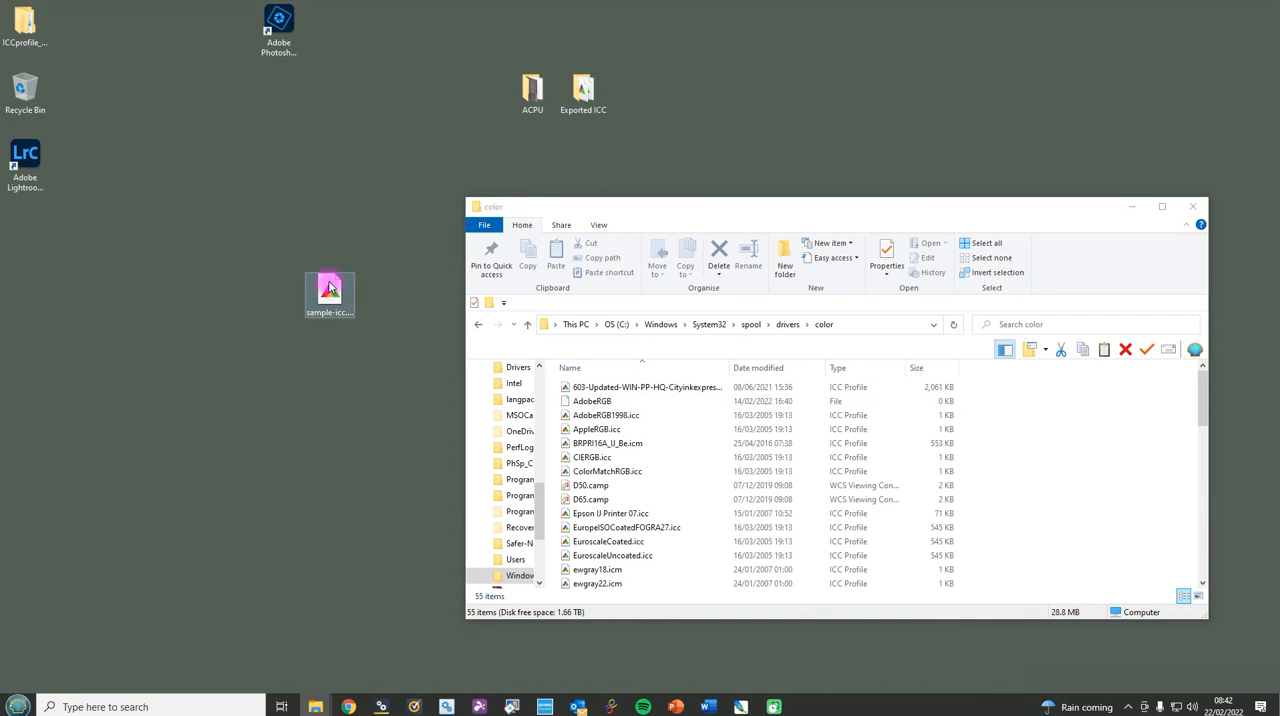
Drag sample-icc.icm into the color folder and close the Explorer window
drag(330, 290, 418, 348)
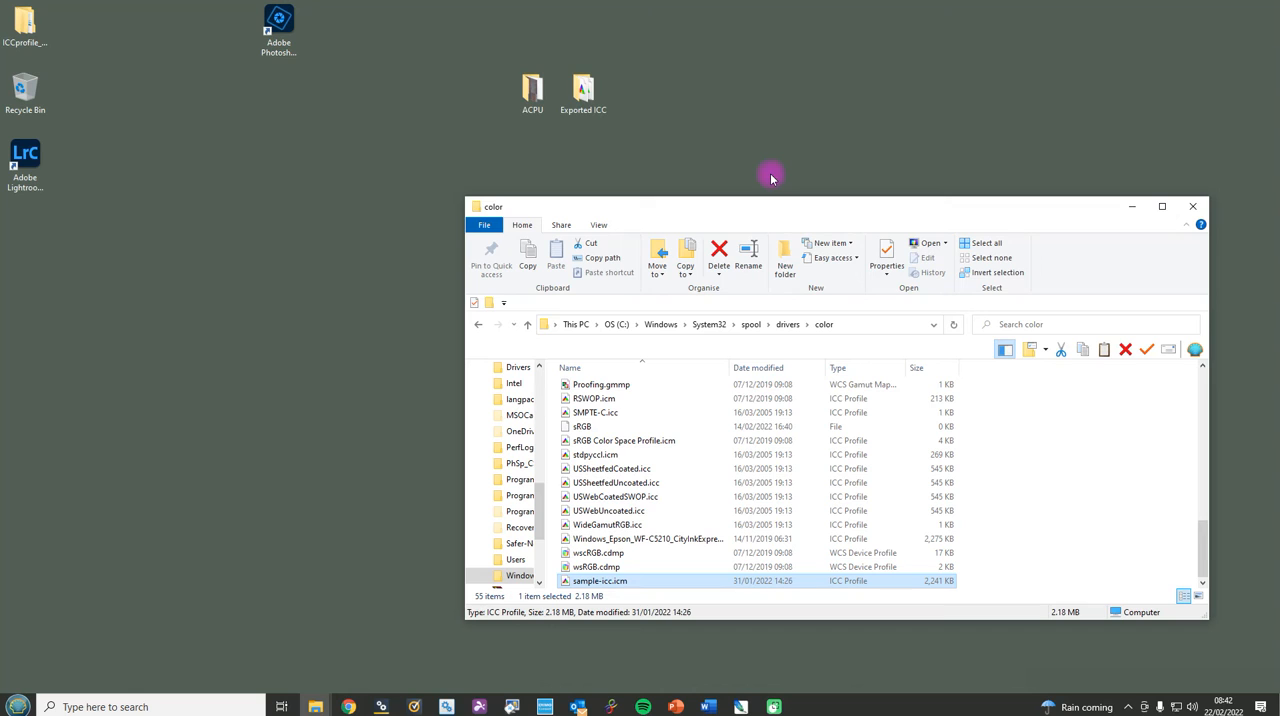
mouse_move(1193, 206)
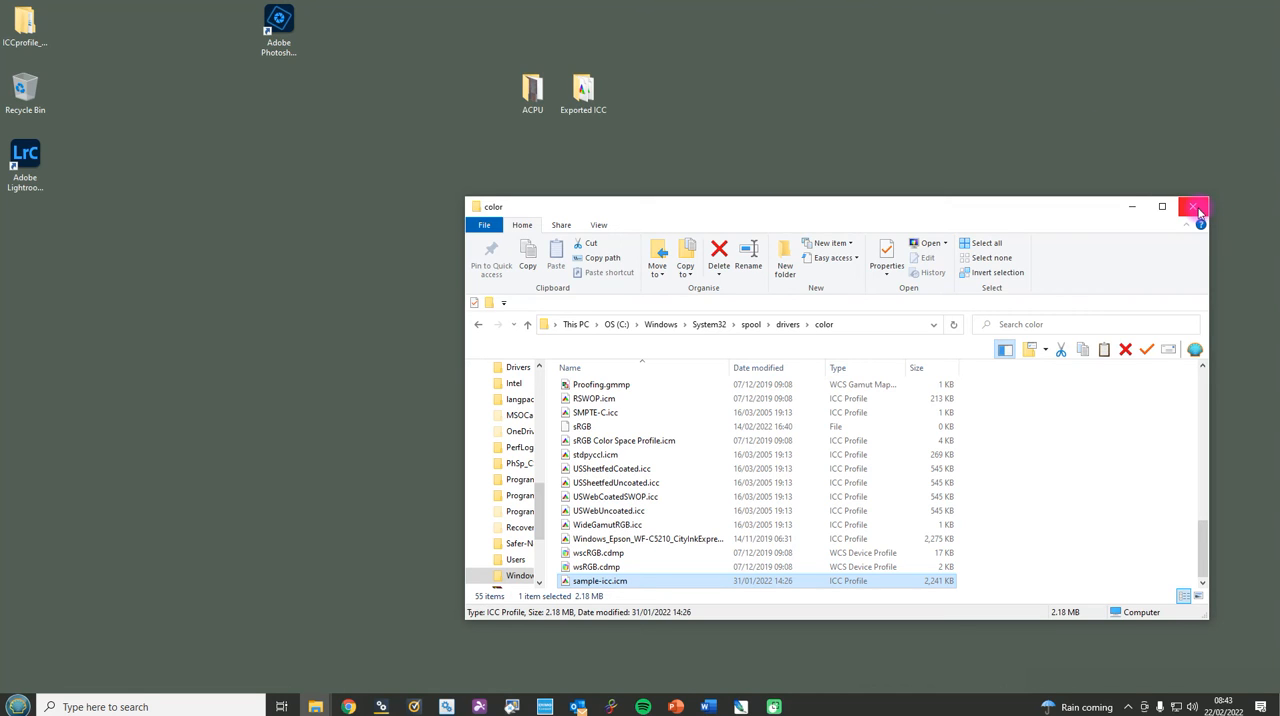
click(1199, 207)
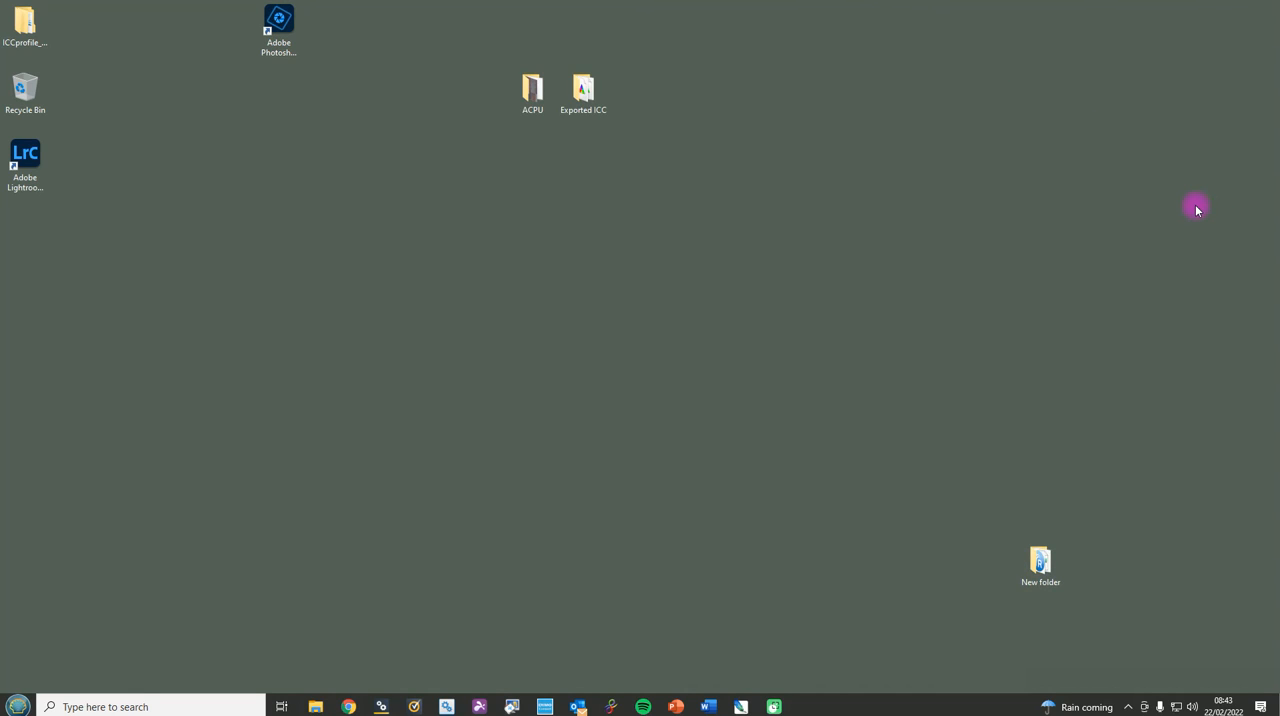
mouse_move(1169, 209)
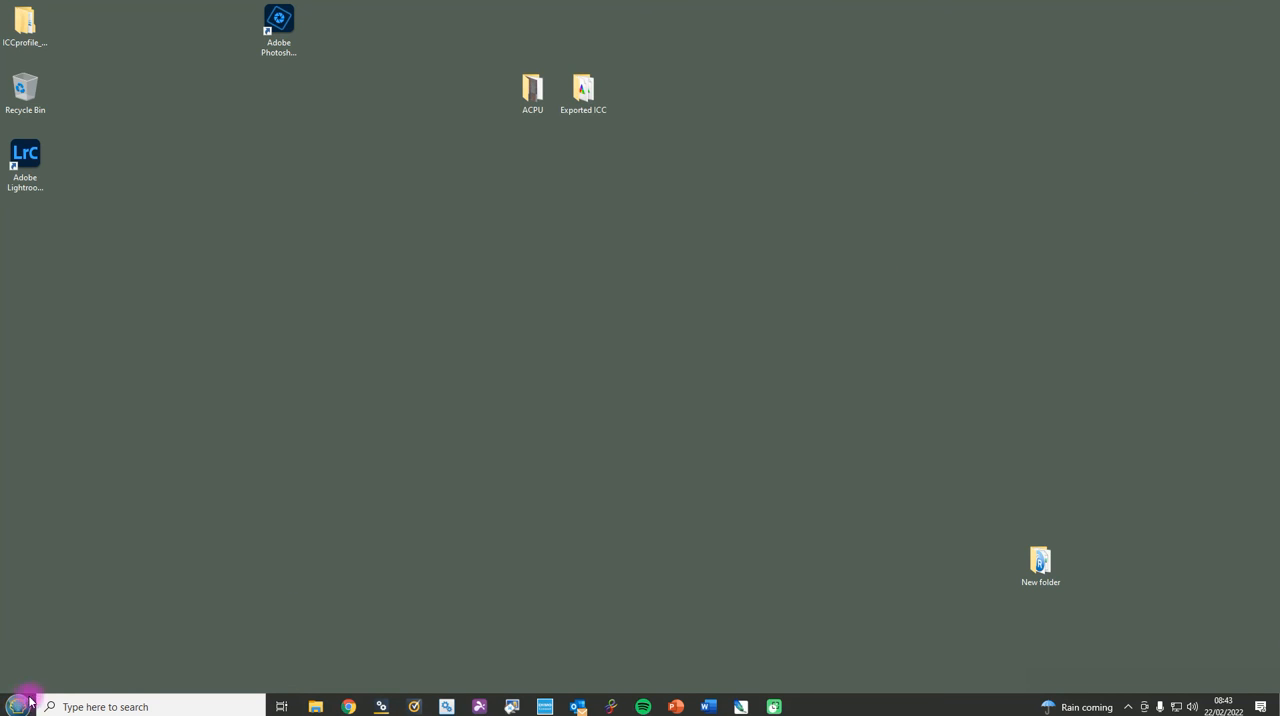
Open Devices and Printers from Start and select the EPSONB2BD6E (WF-C5210 Series) printer
click(16, 706)
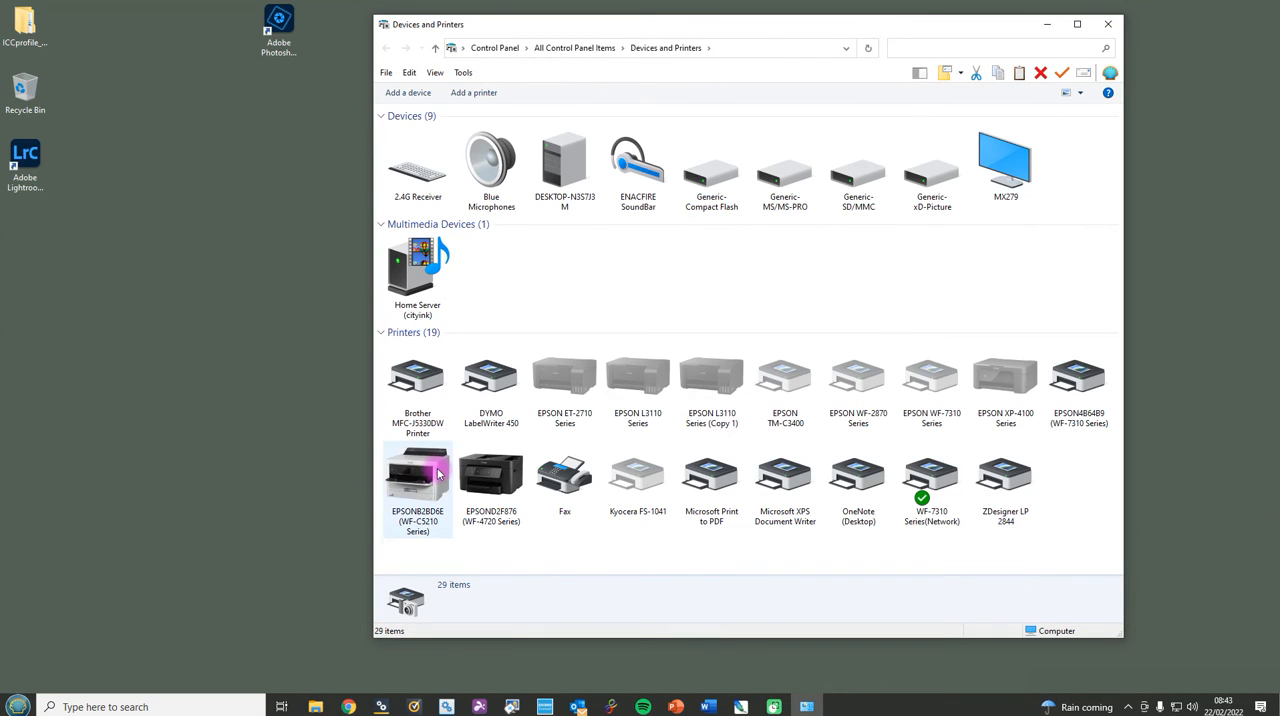
click(417, 475)
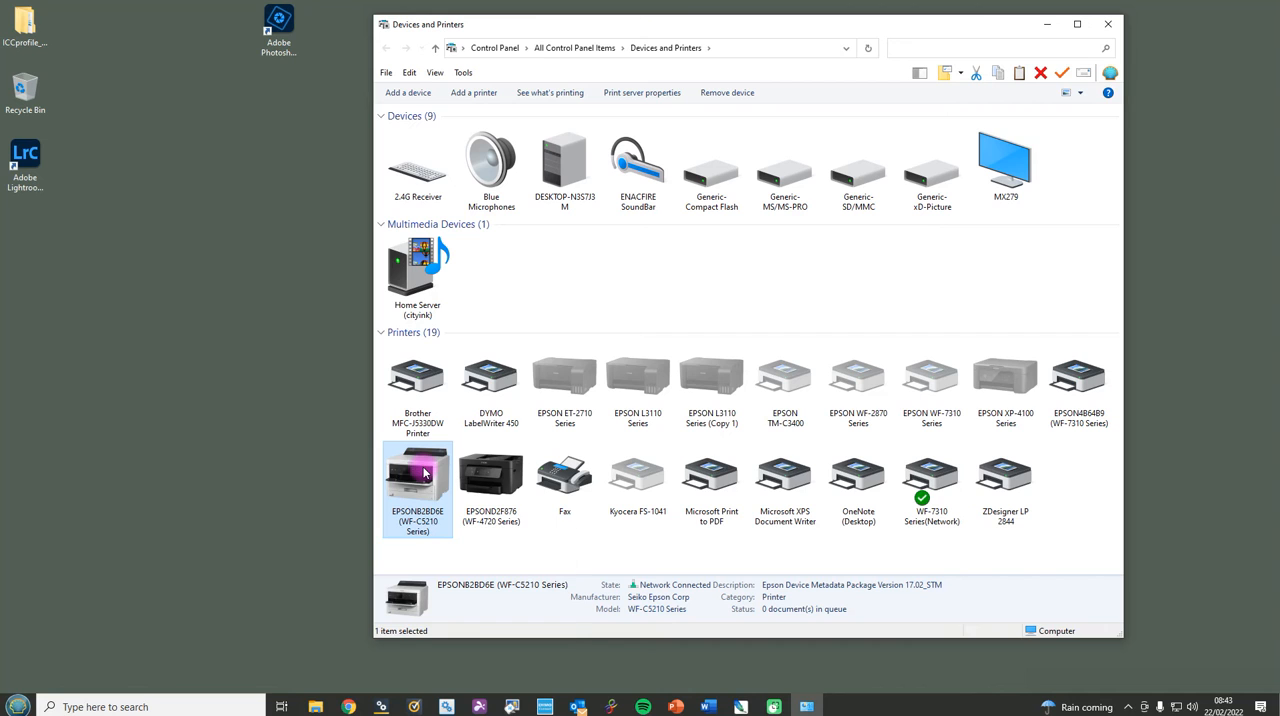
Open the WF-C5210 printing preferences and set Paper Type to Plain paper at High quality
right_click(417, 472)
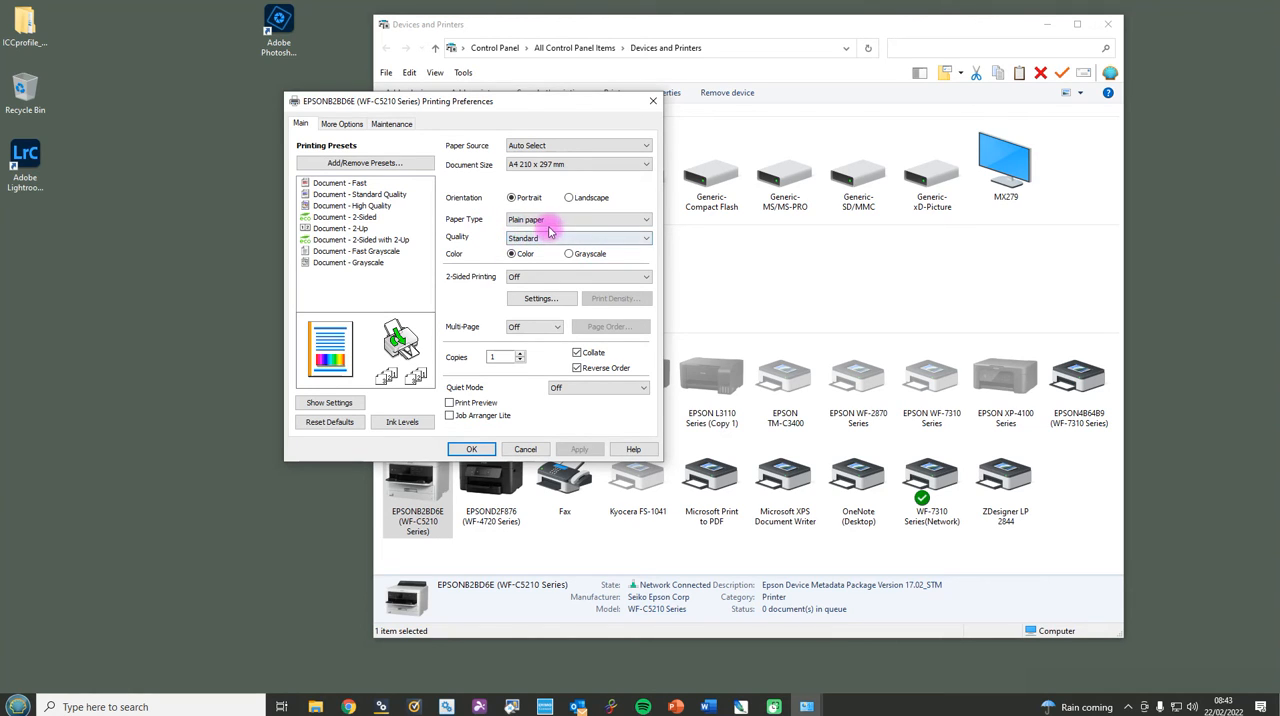
click(578, 238)
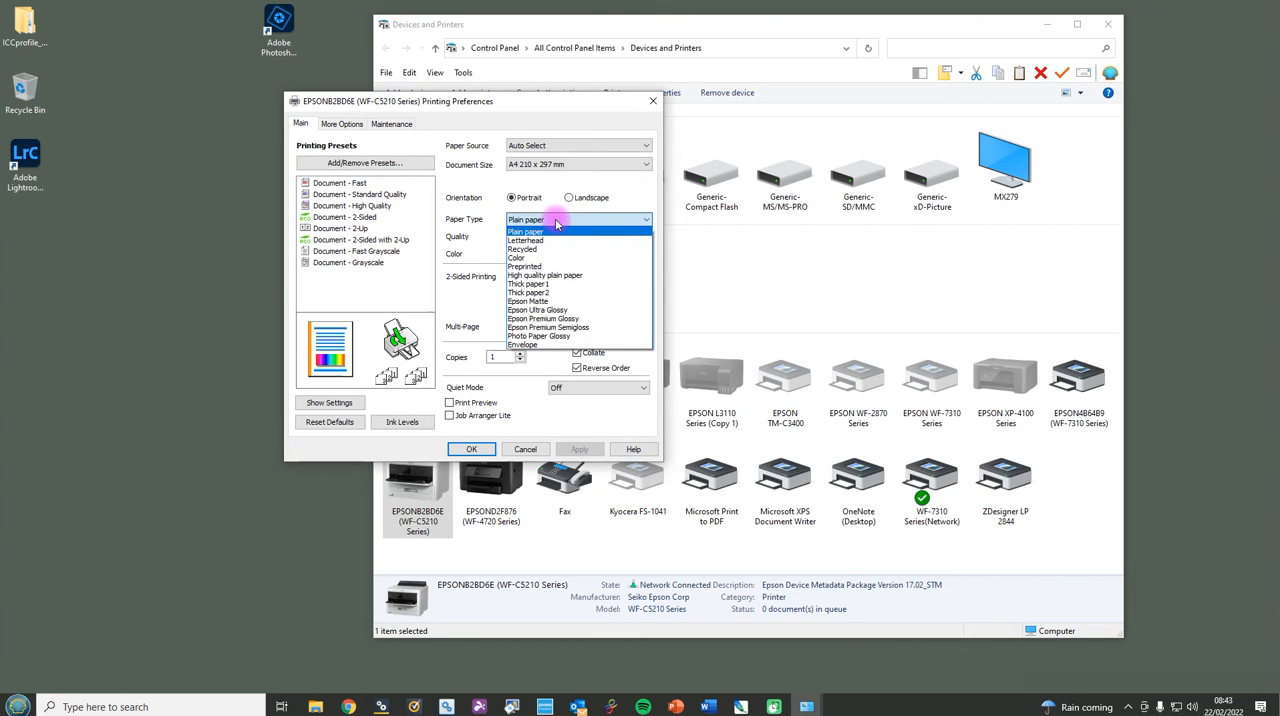
click(525, 231)
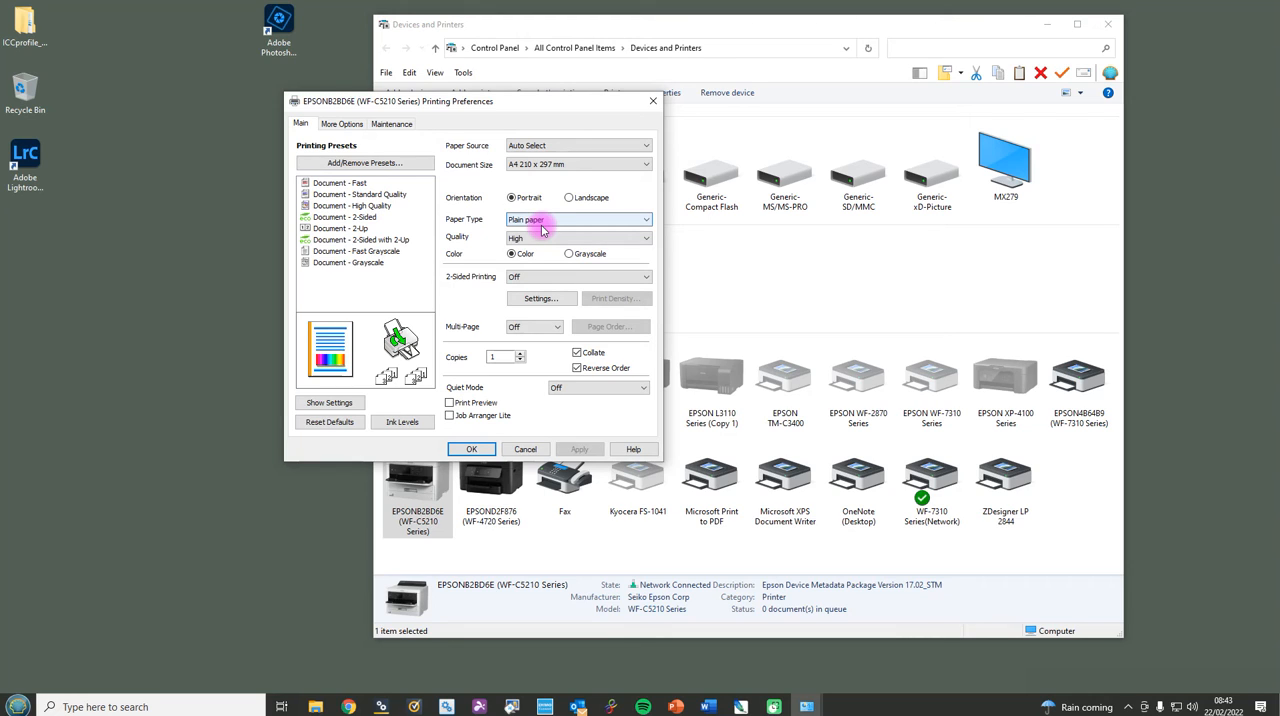
mouse_move(535, 219)
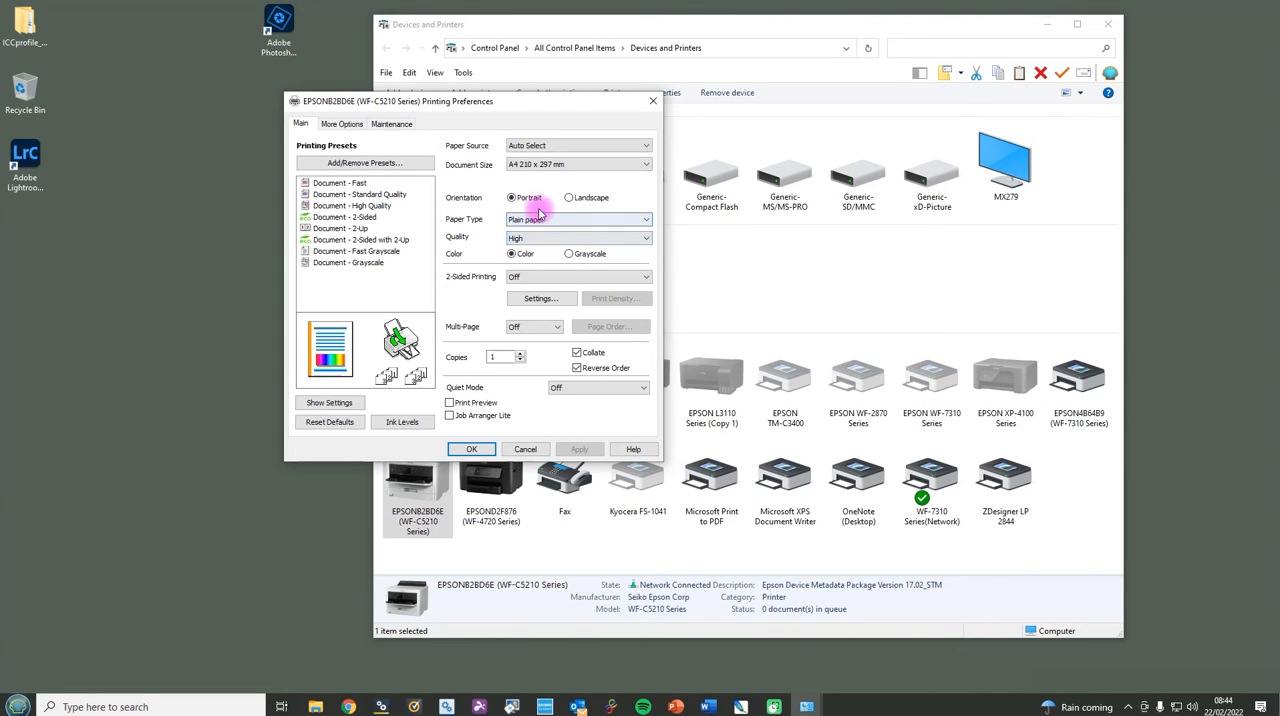
mouse_move(540, 230)
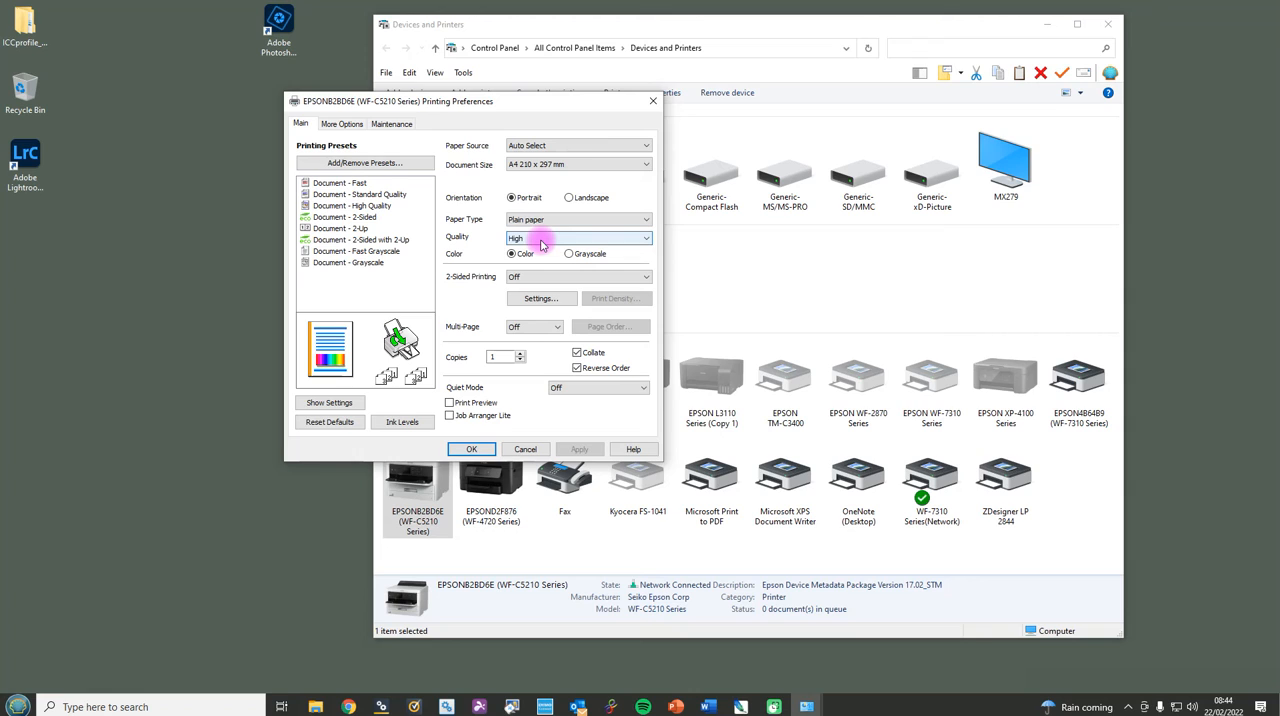
mouse_move(912, 278)
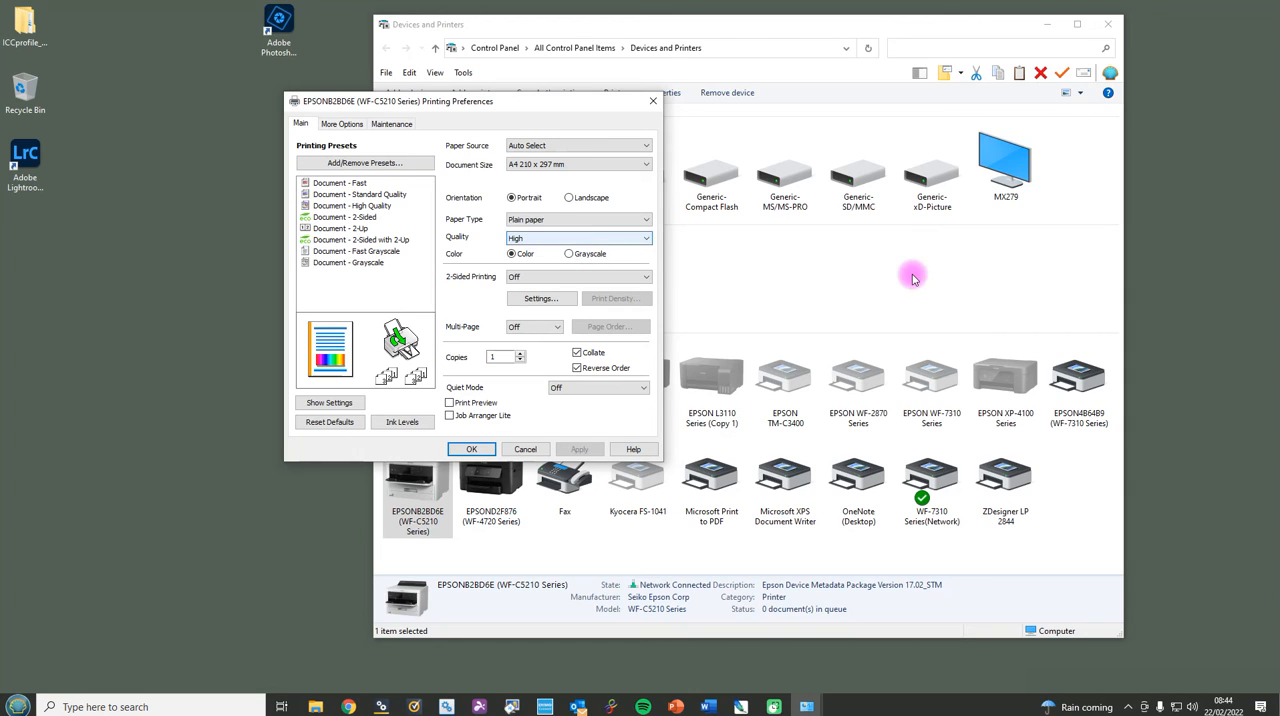
click(578, 219)
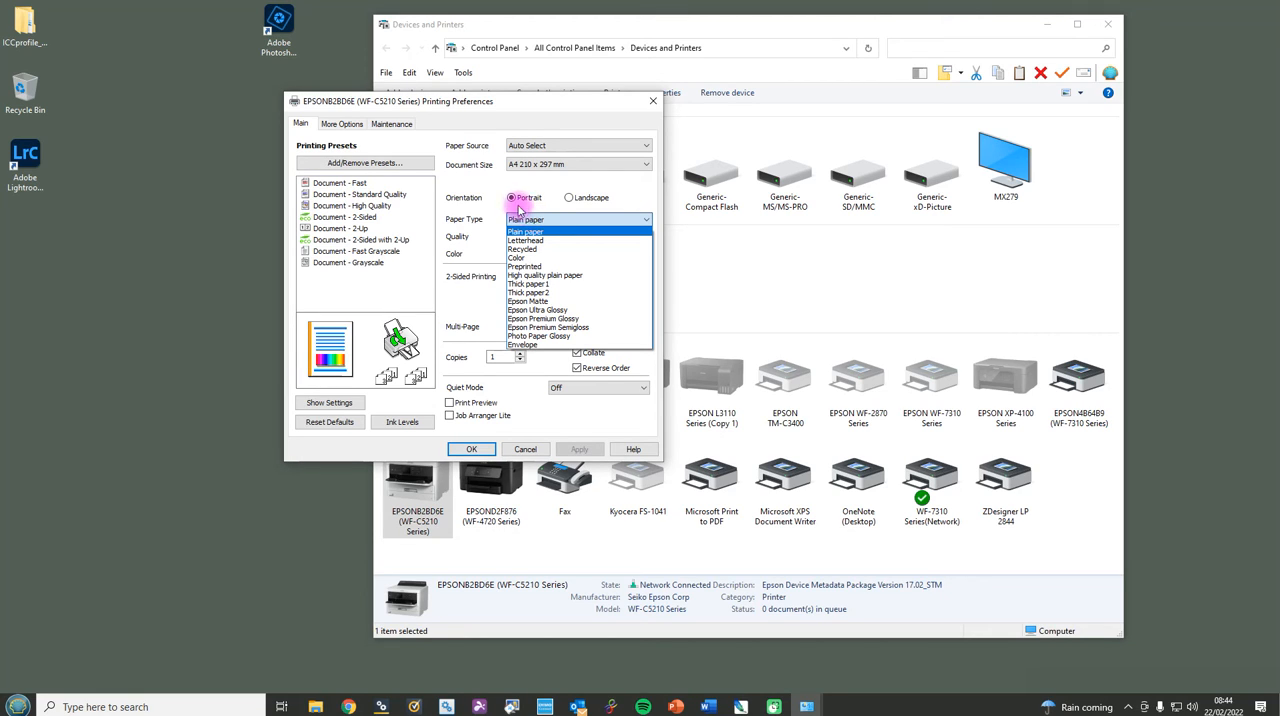
click(525, 231)
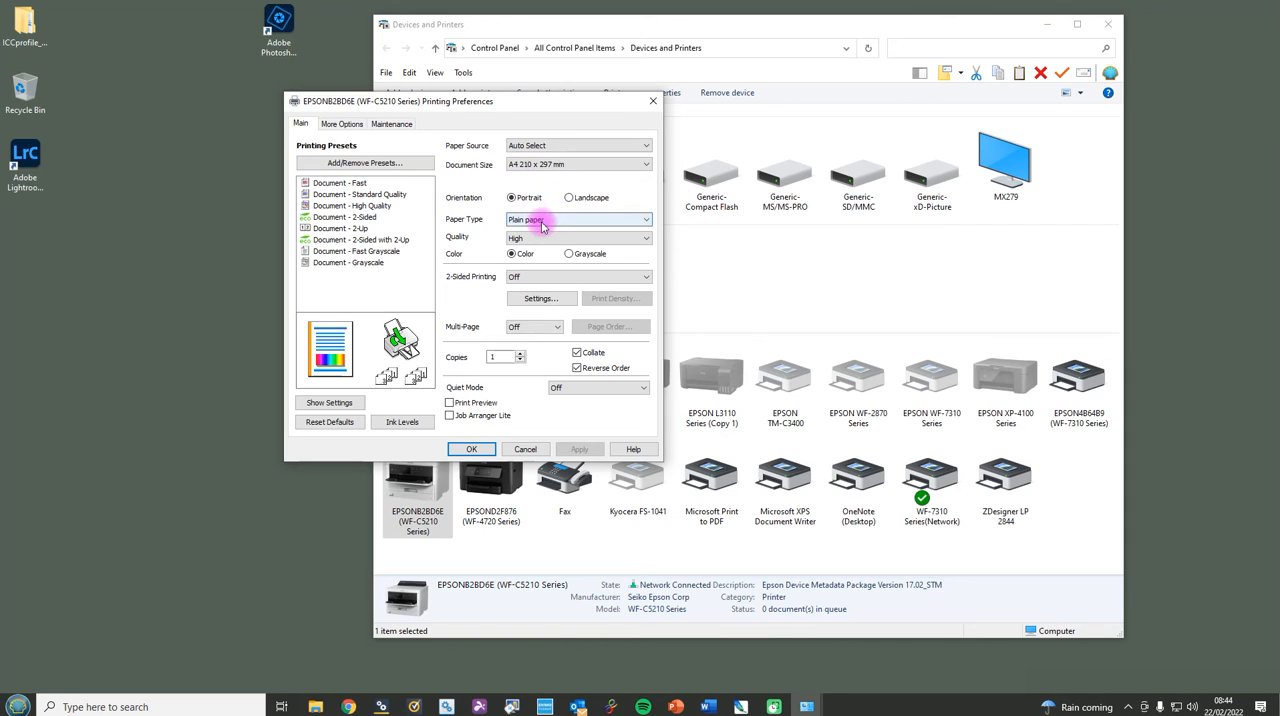
mouse_move(537, 222)
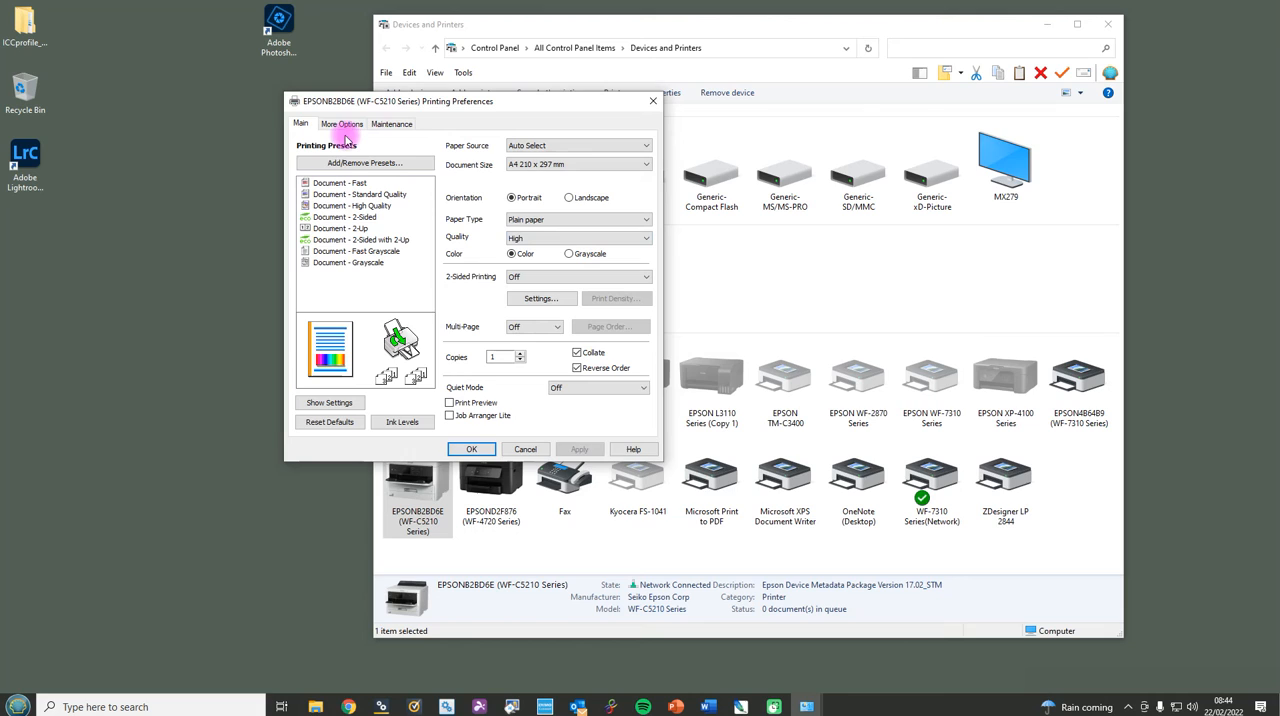
click(342, 123)
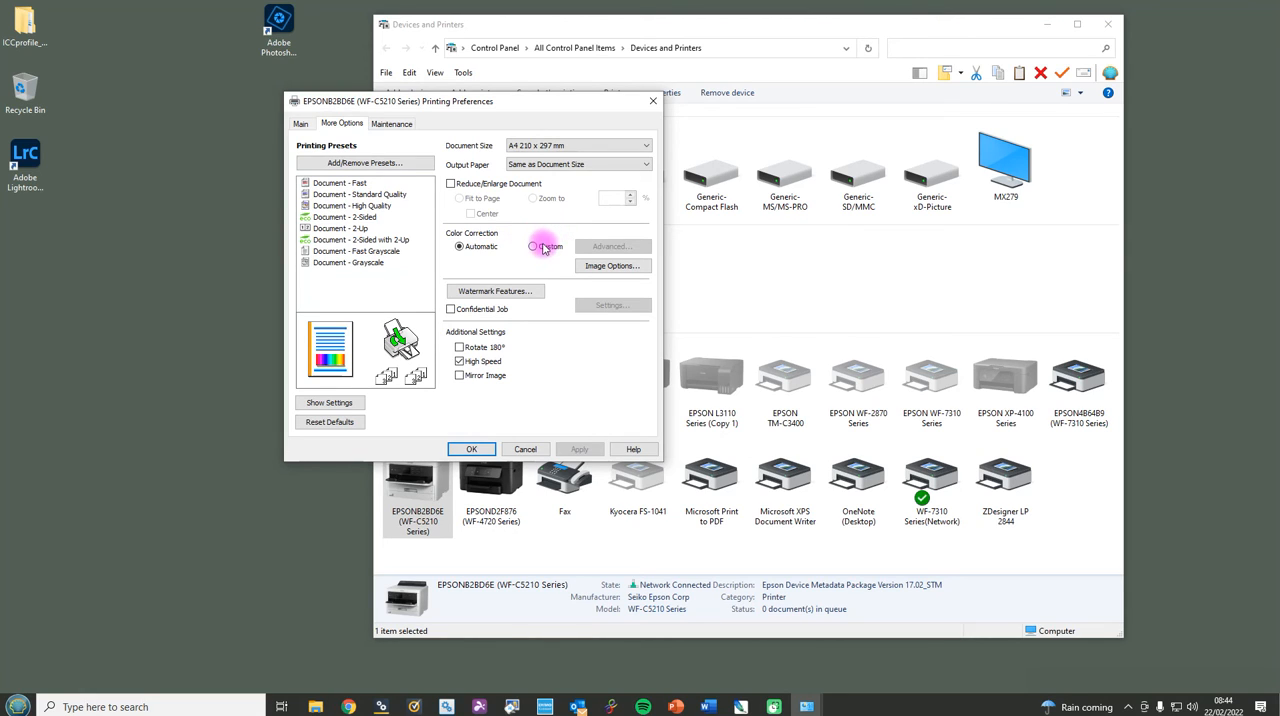
Set Color Correction to Custom and confirm No Color Adjustment in the Advanced dialog
click(534, 247)
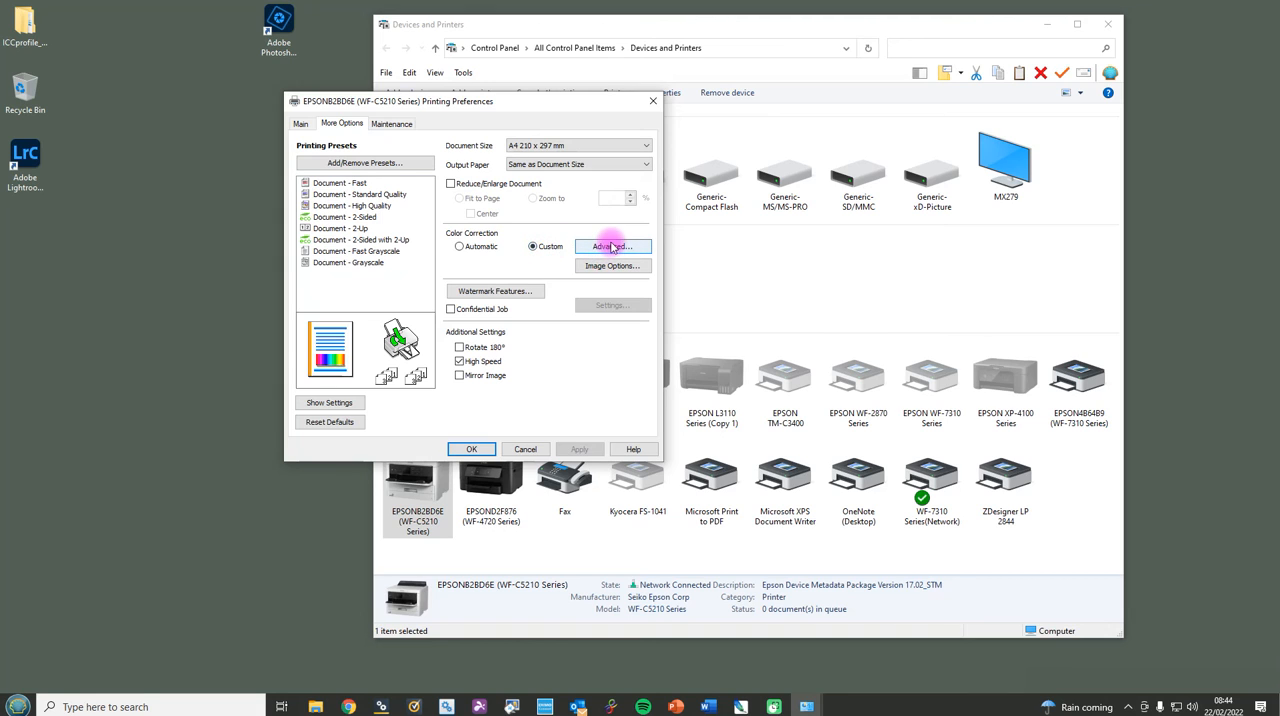
click(612, 247)
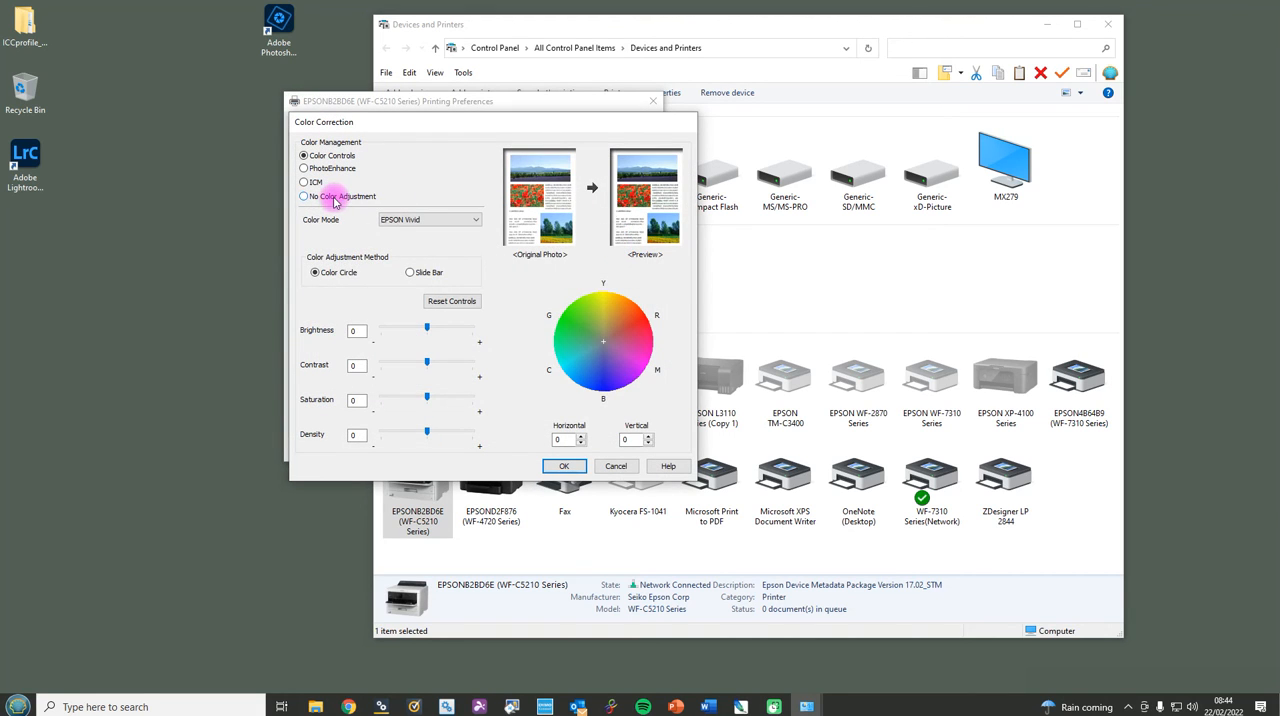
click(357, 466)
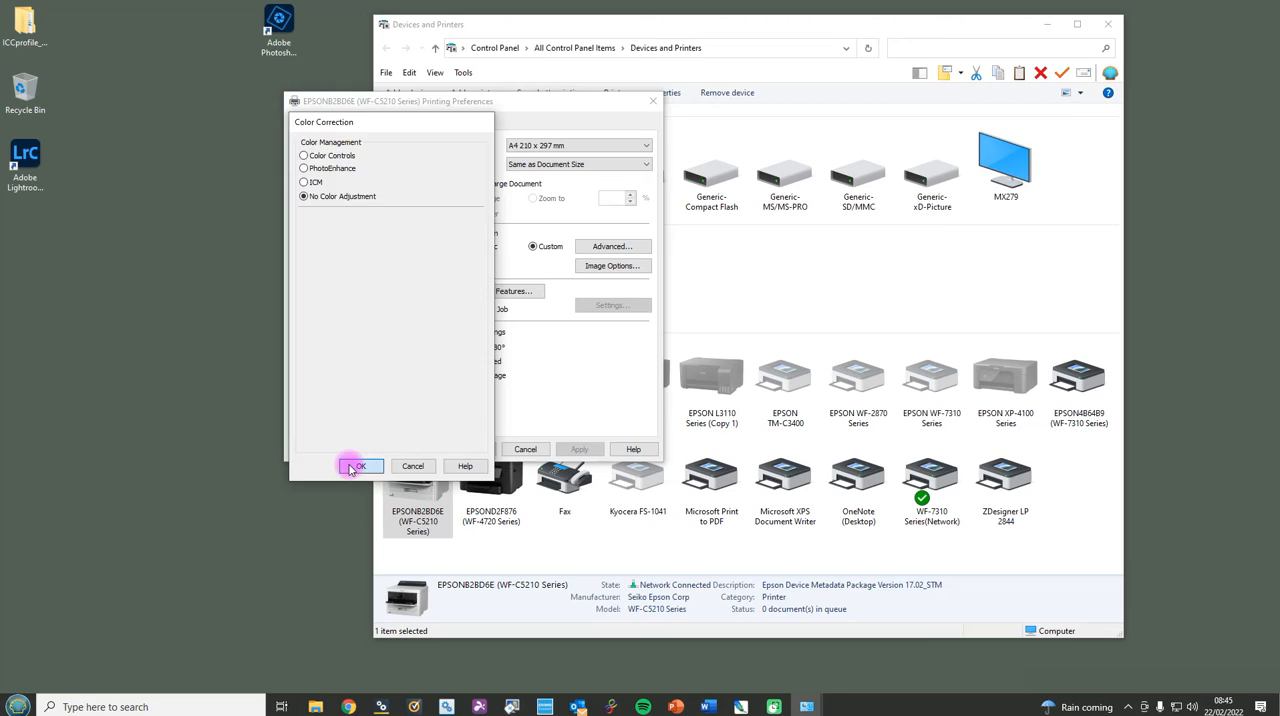
click(357, 466)
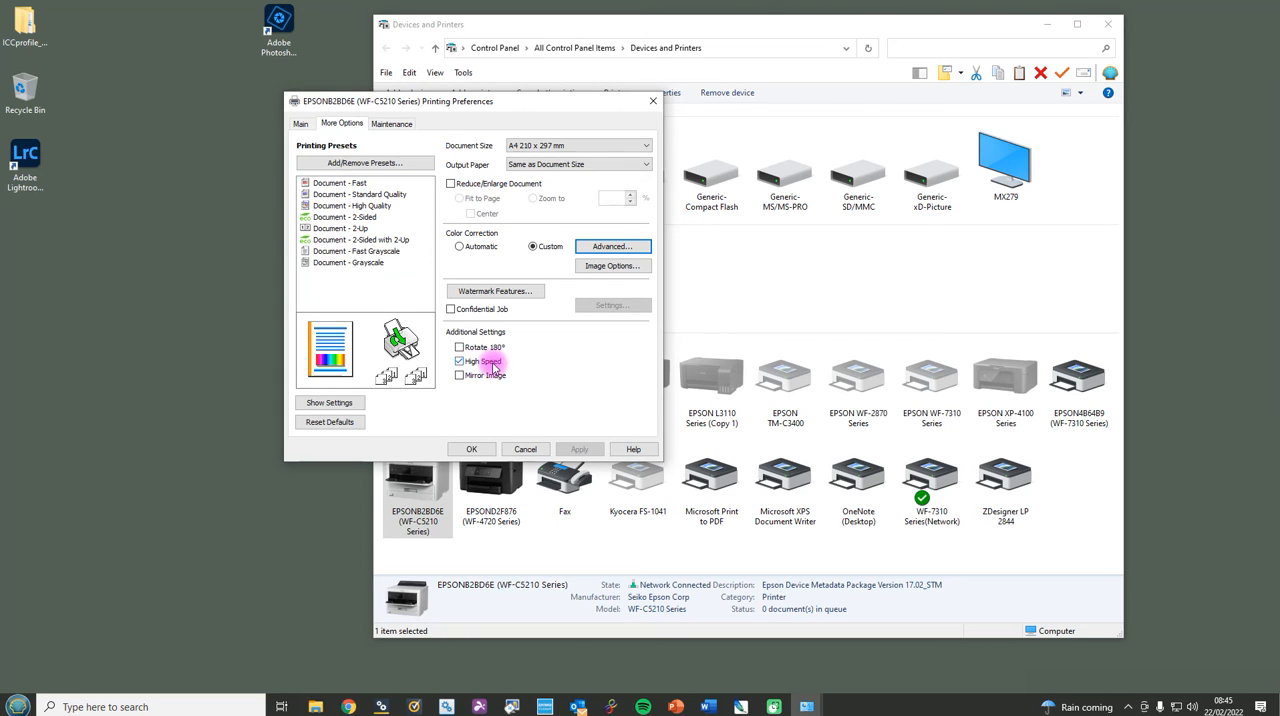
Uncheck High Speed, enable Mirror Image, and return to the Main tab
click(459, 361)
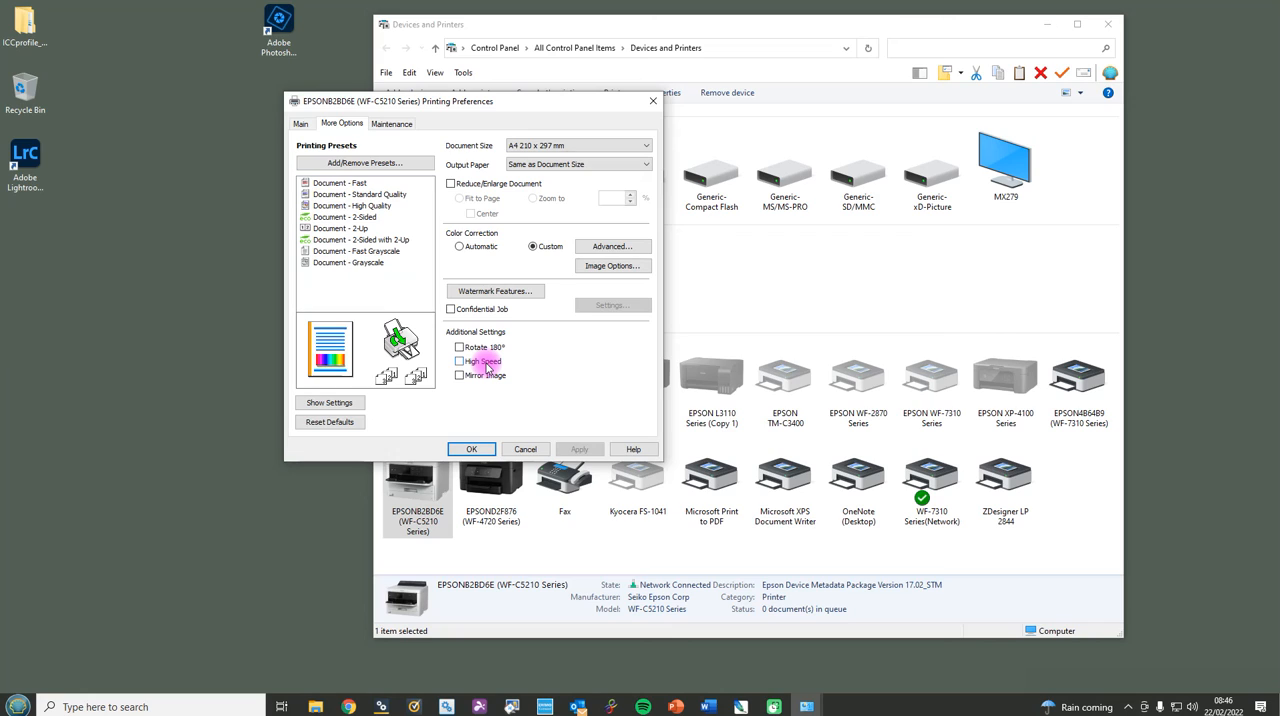
click(460, 375)
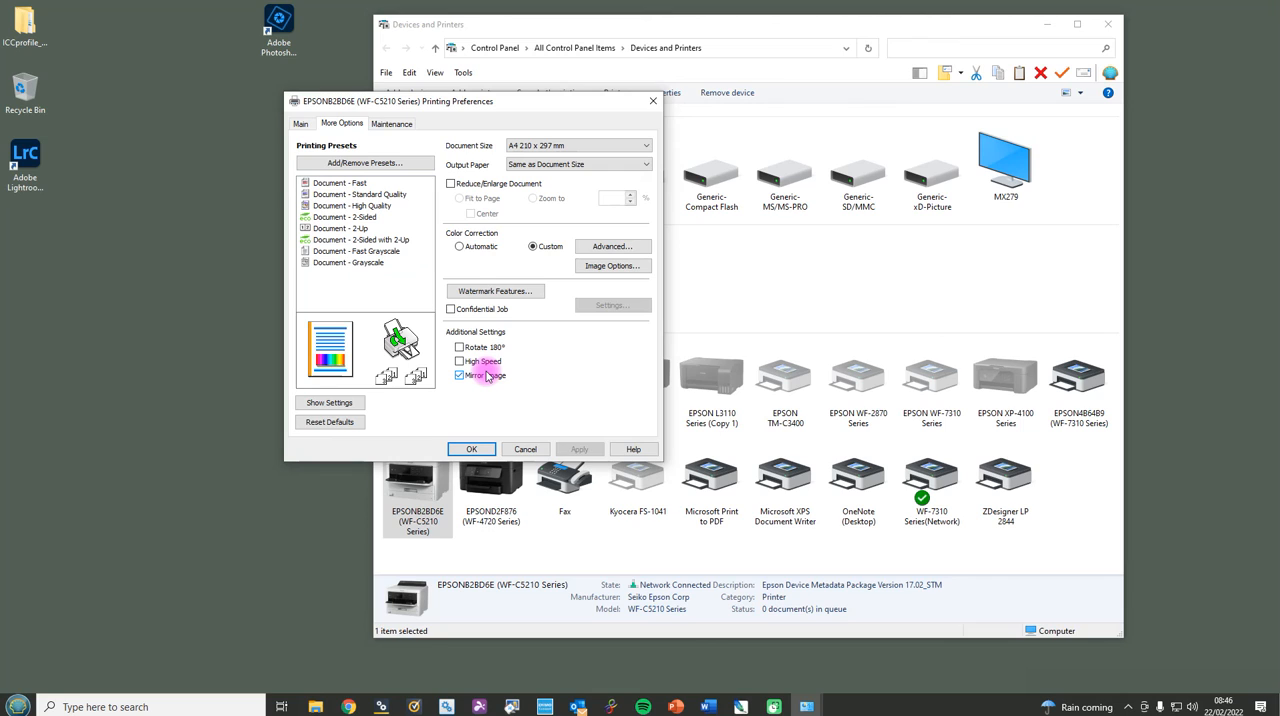
click(300, 123)
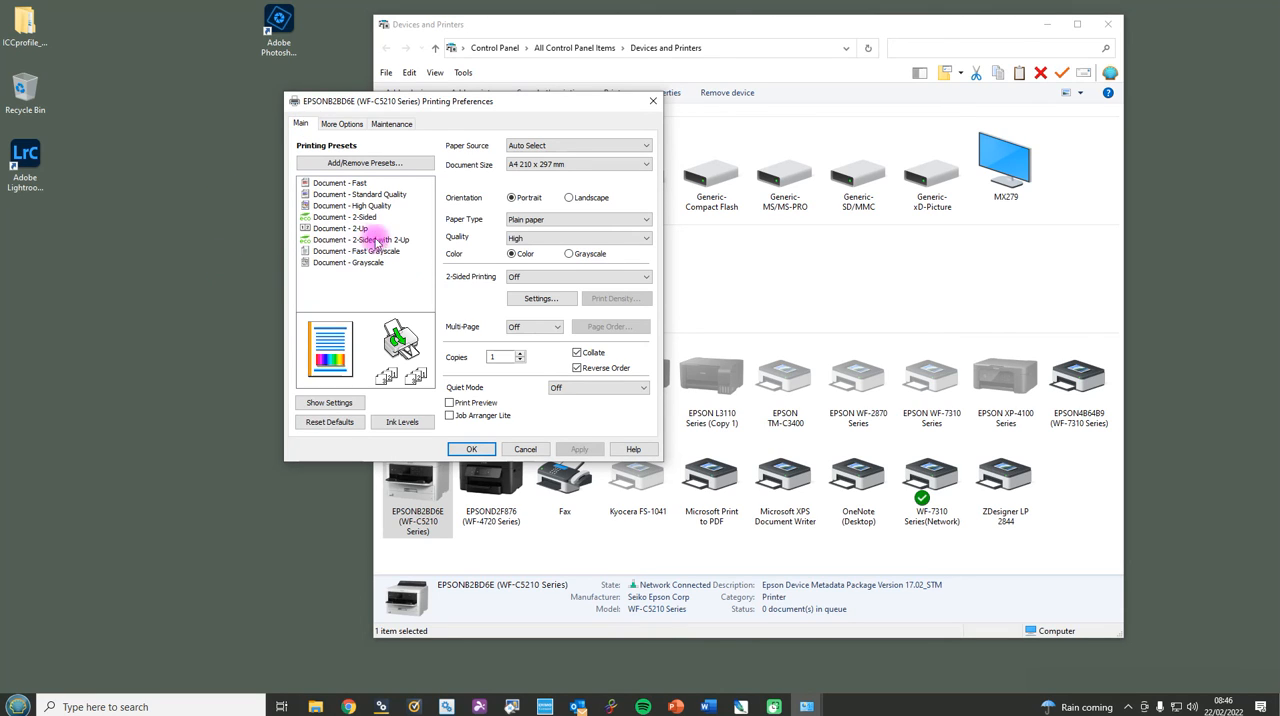
mouse_move(353, 250)
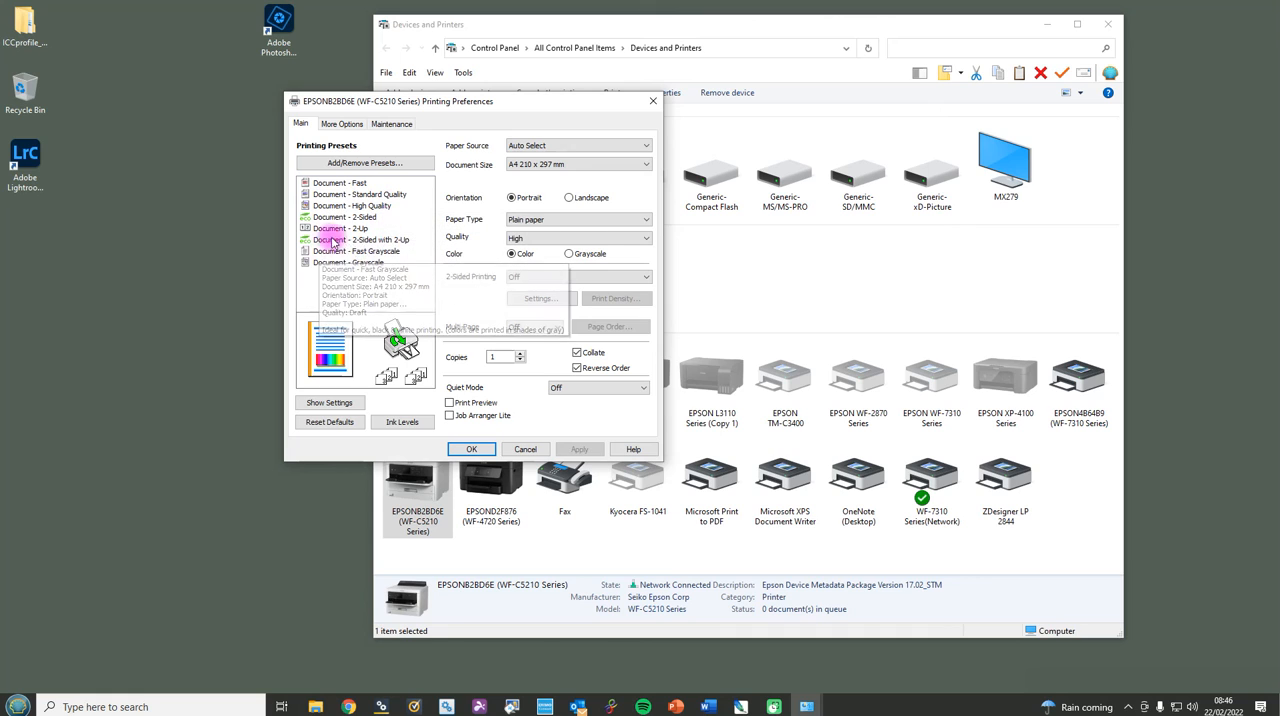
mouse_move(333, 262)
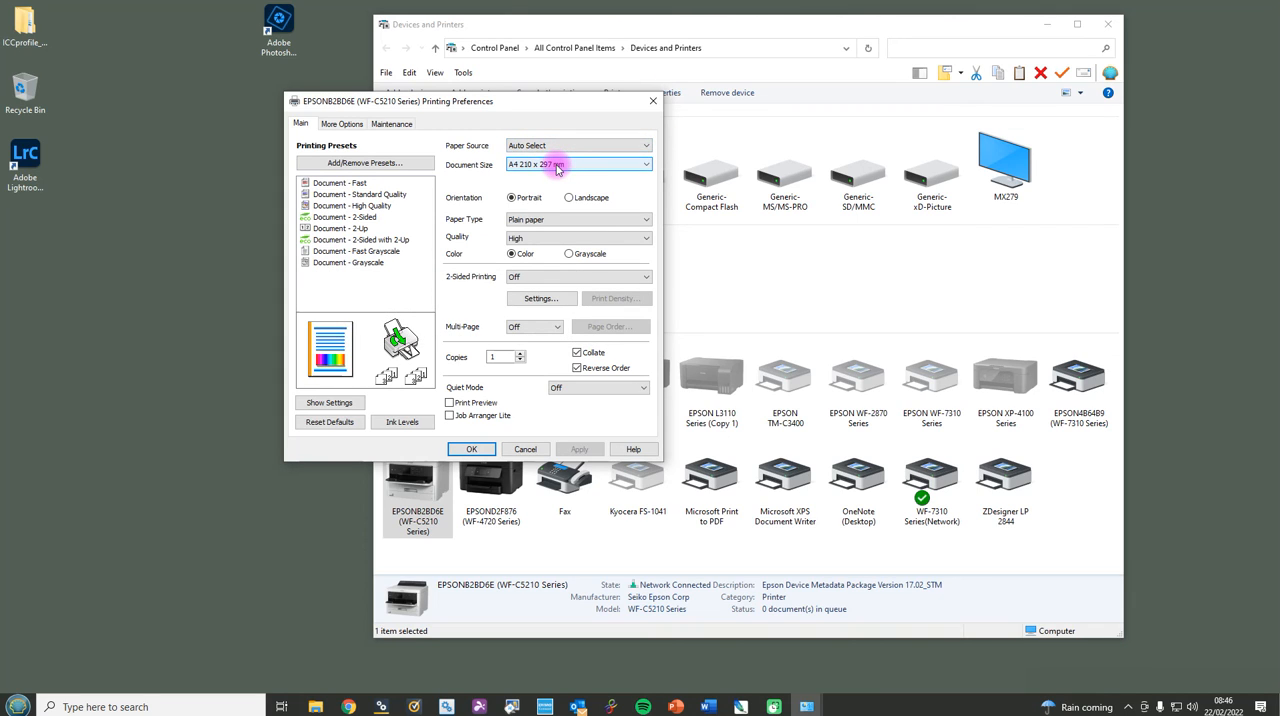
Save the current settings as a new preset named 'a4 sublimation' with a chosen icon
click(365, 162)
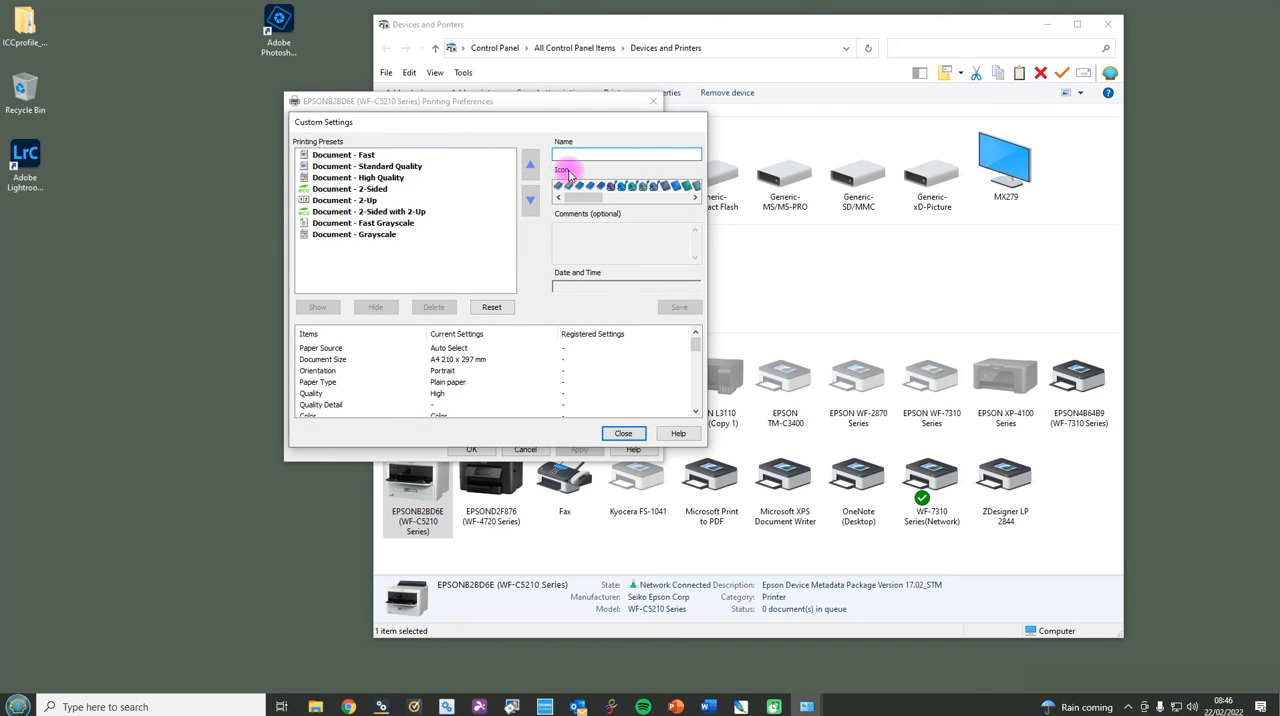
text(a4 sublim)
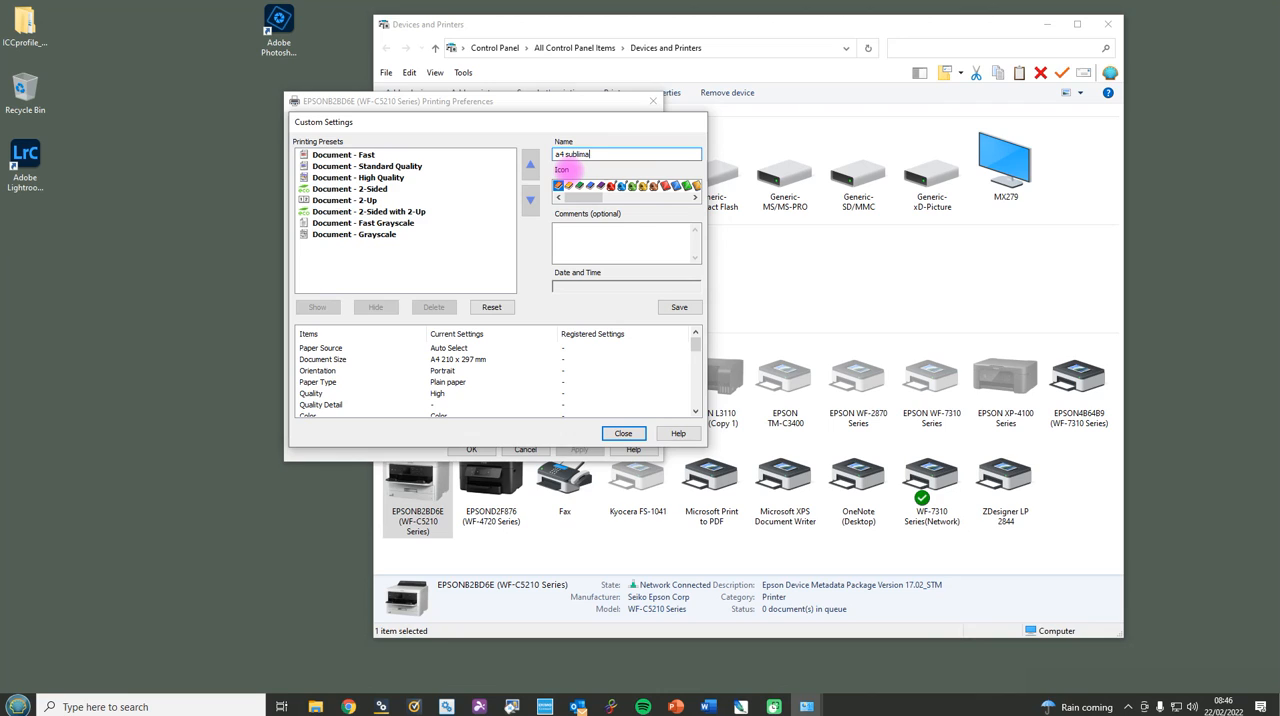
text(ation)
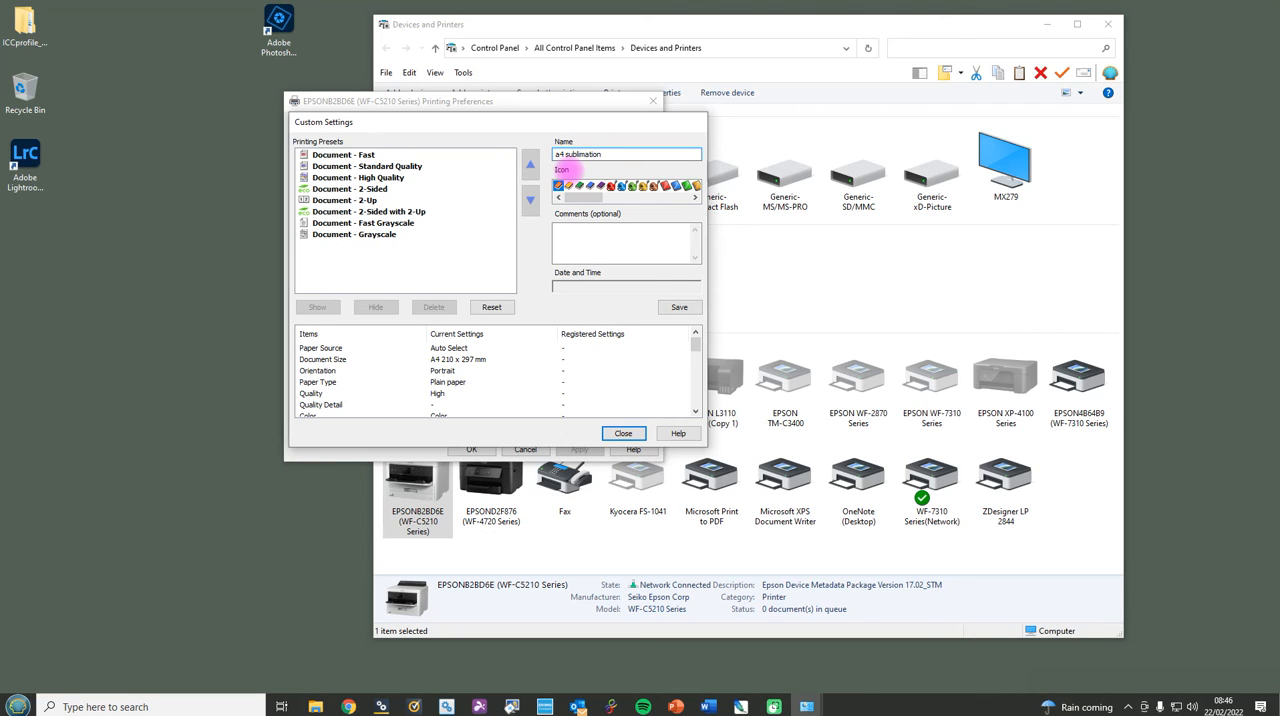
click(678, 307)
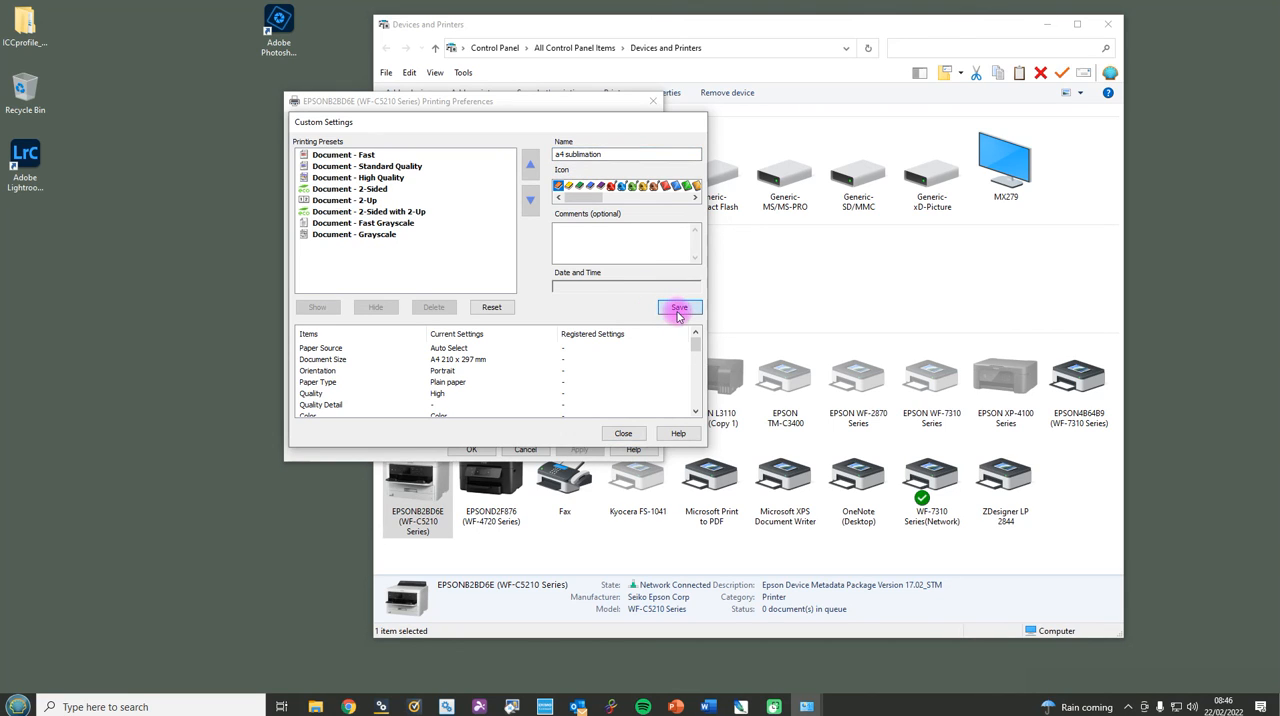
click(679, 307)
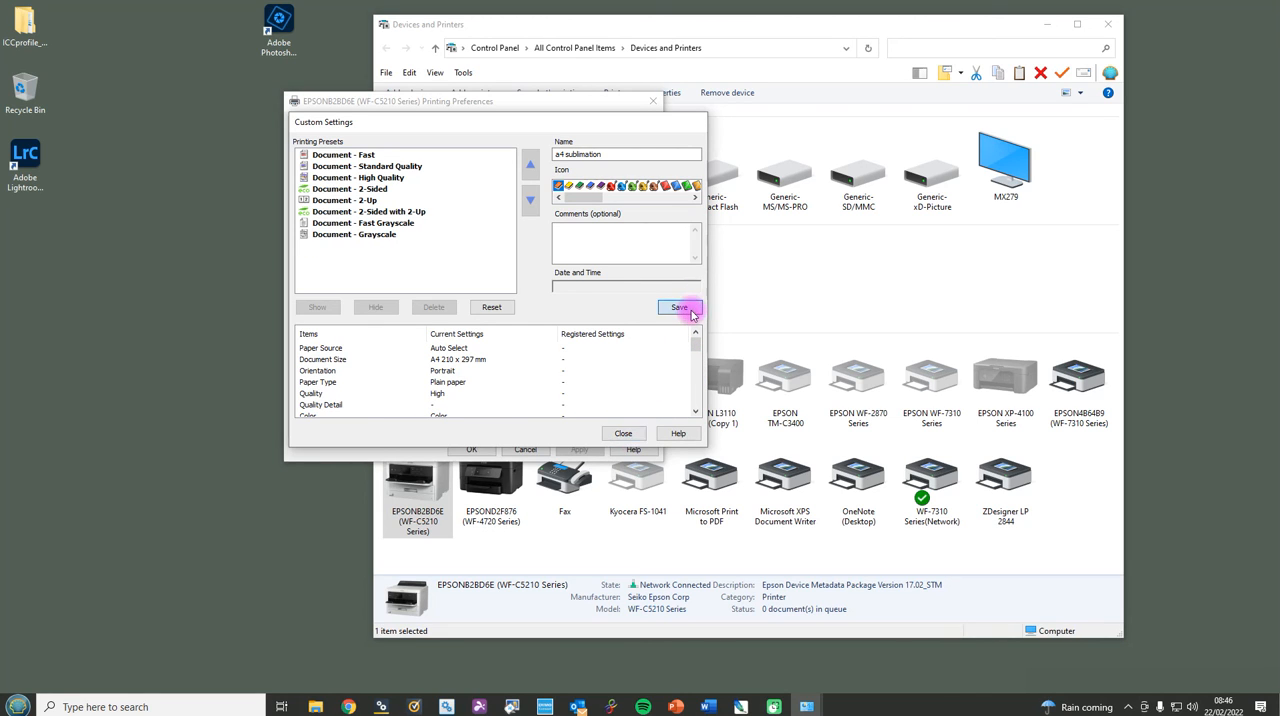
click(679, 307)
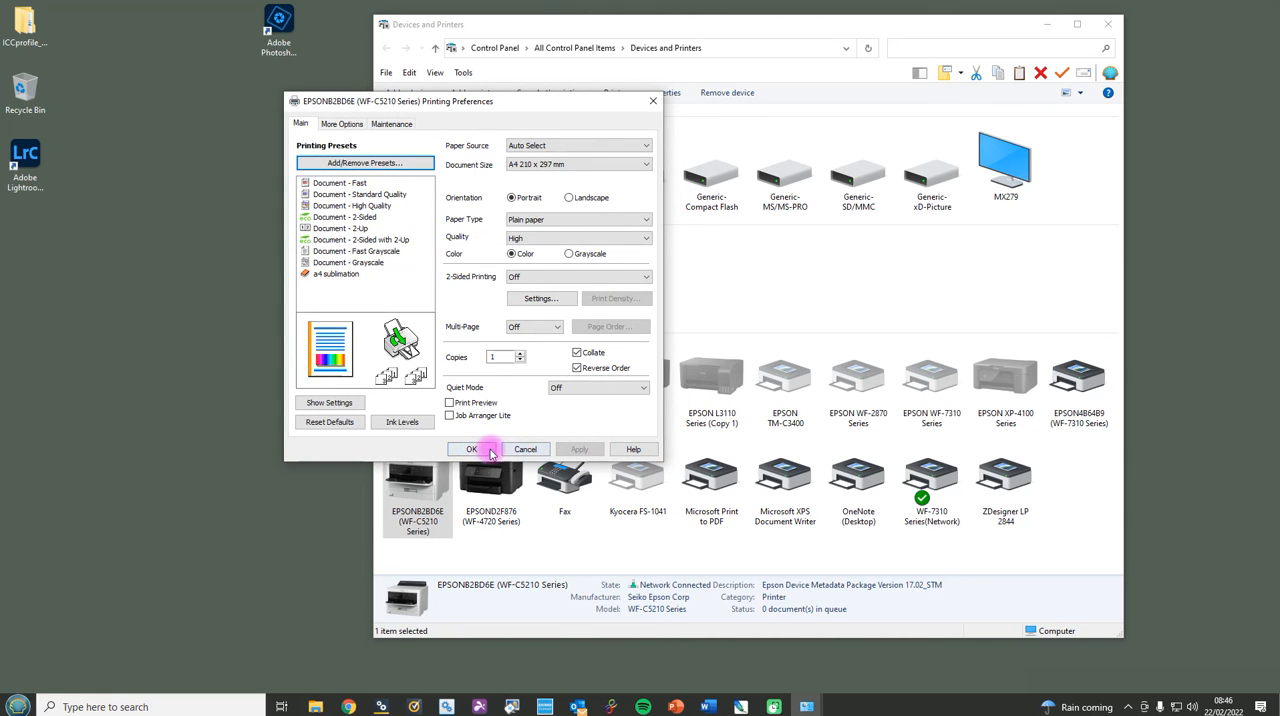
Close and reopen the WF-C5210 Printing preferences, then apply the 'a4 sublimation' preset
click(471, 448)
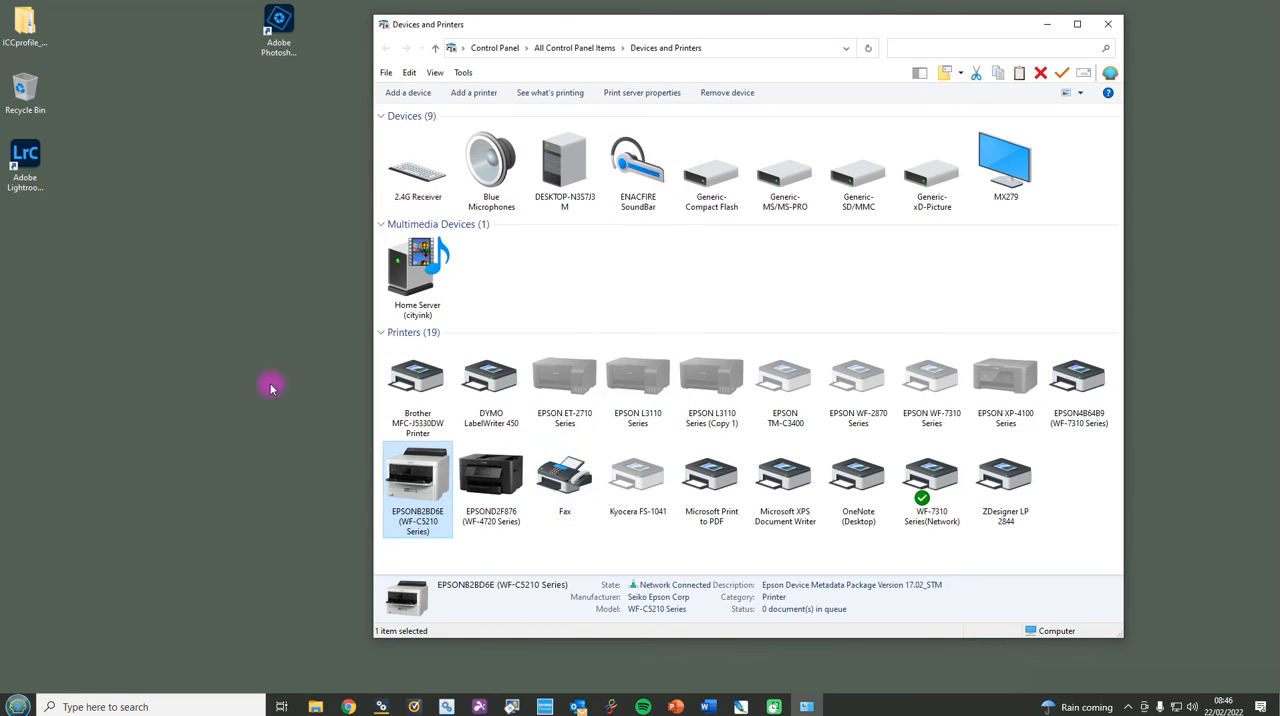
right_click(417, 485)
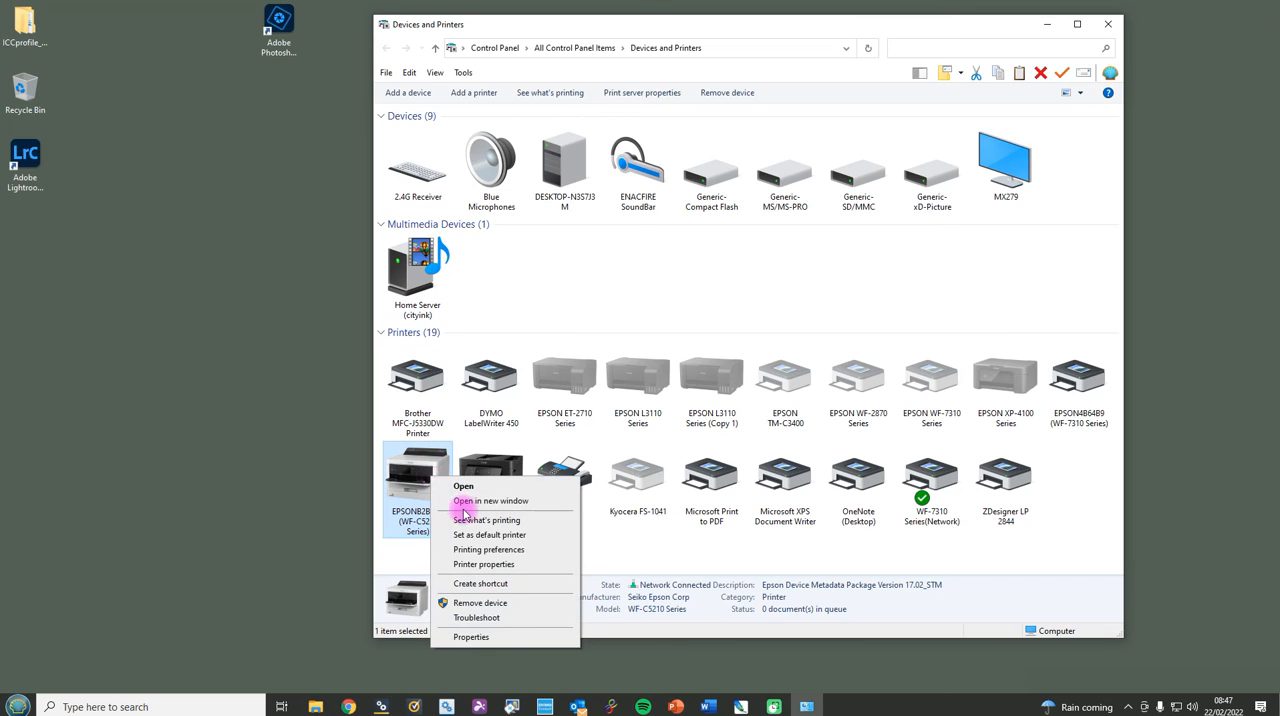
mouse_move(485, 549)
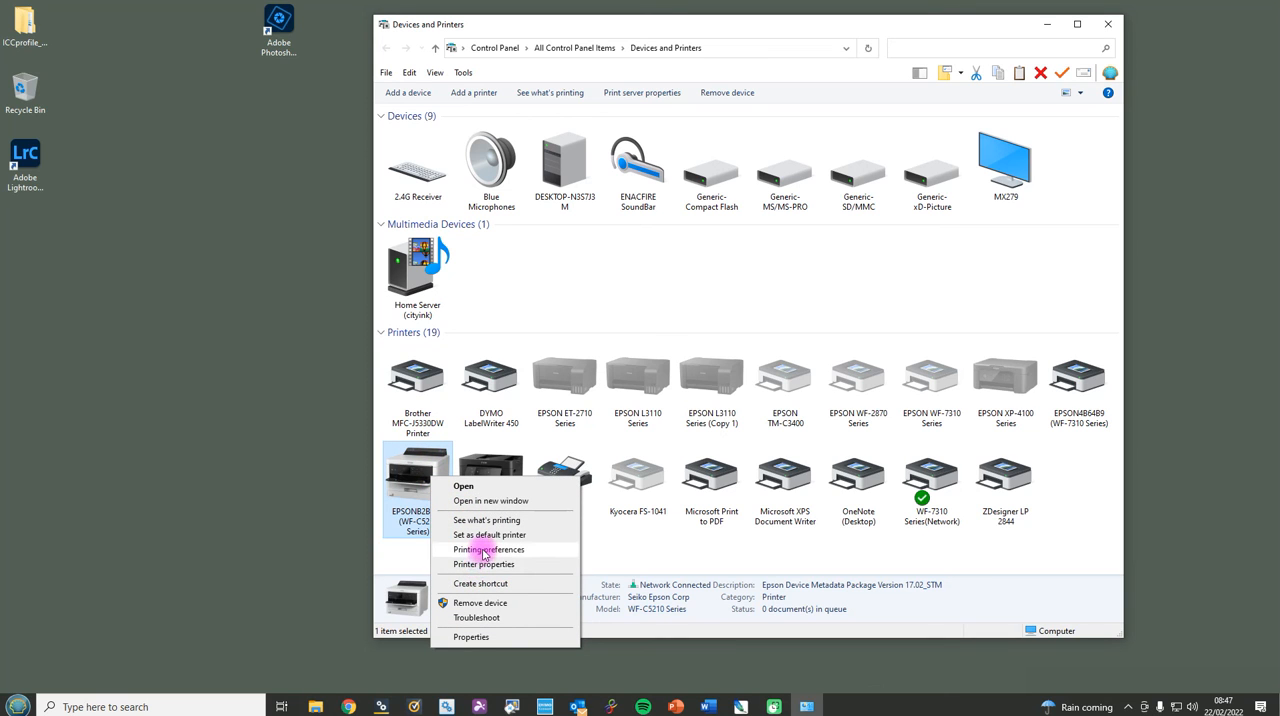
click(489, 549)
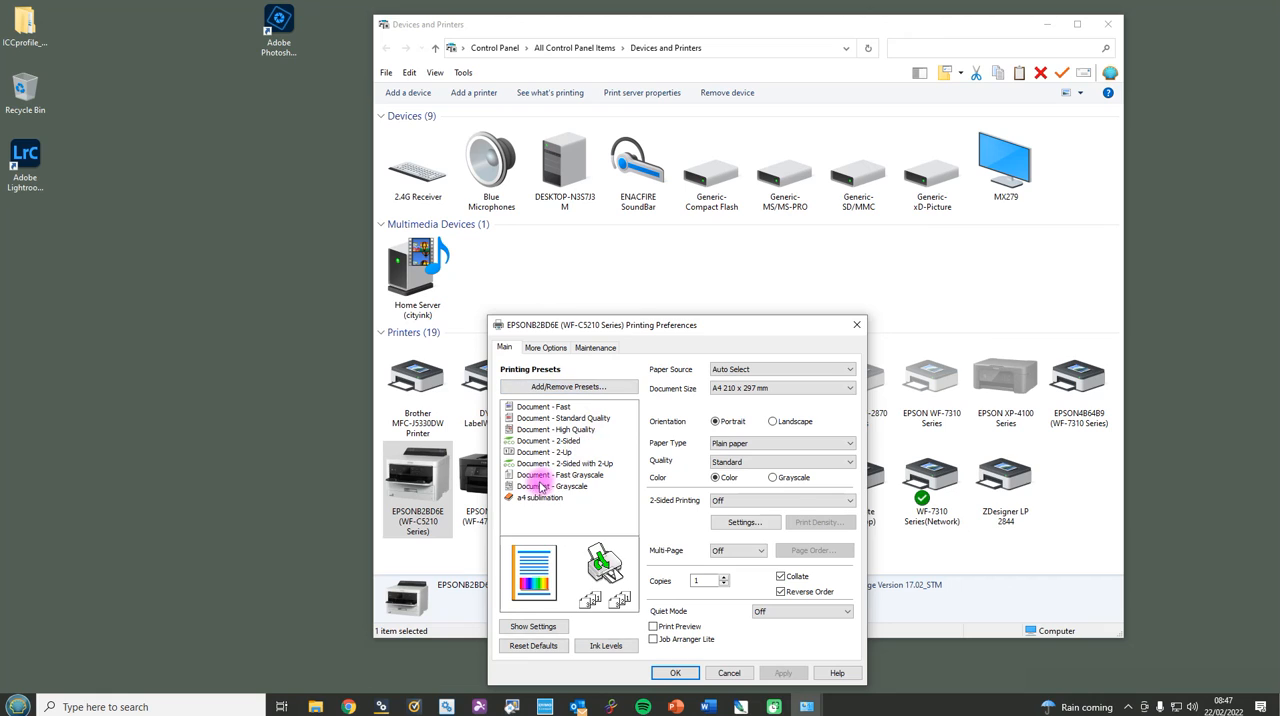
mouse_move(539, 497)
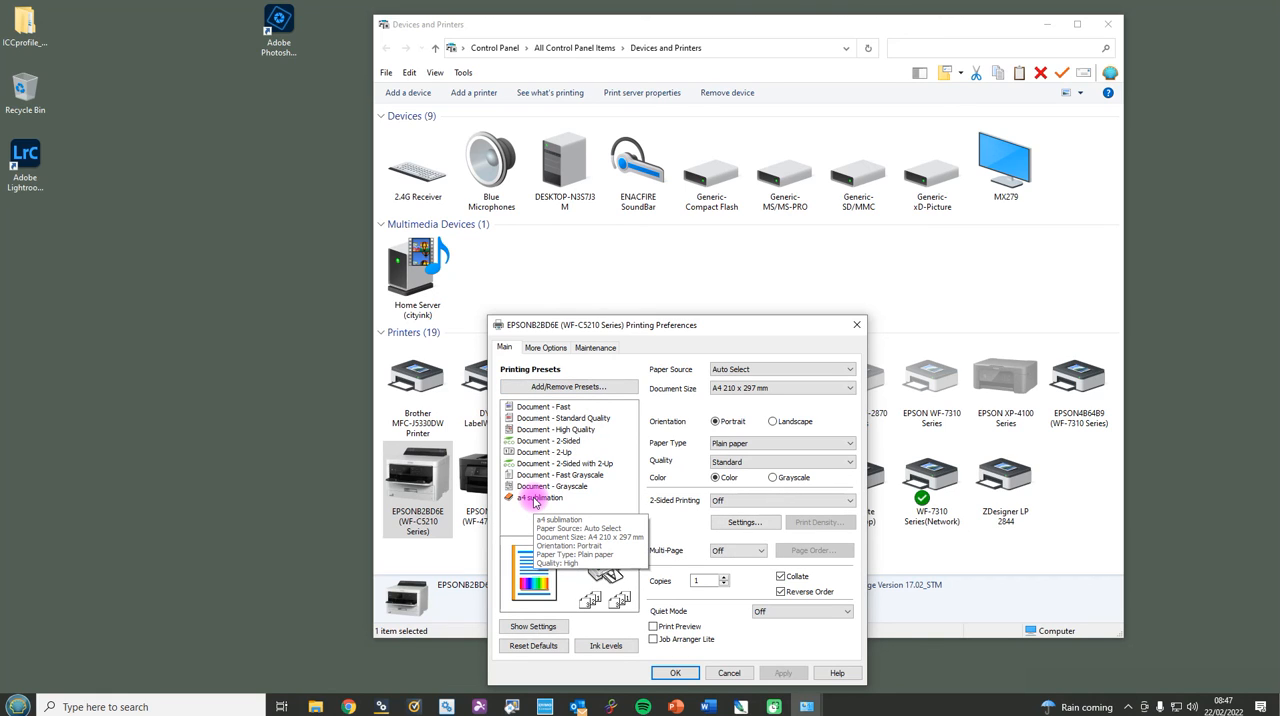
click(540, 498)
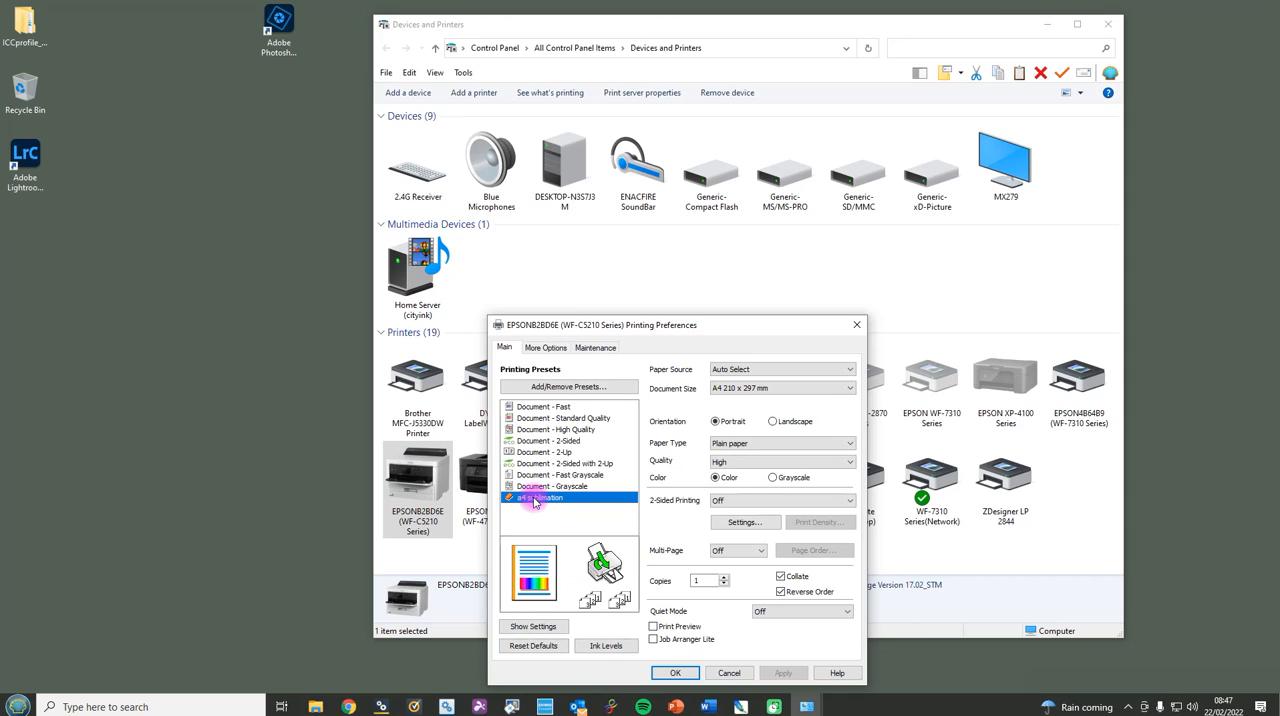
mouse_move(540, 497)
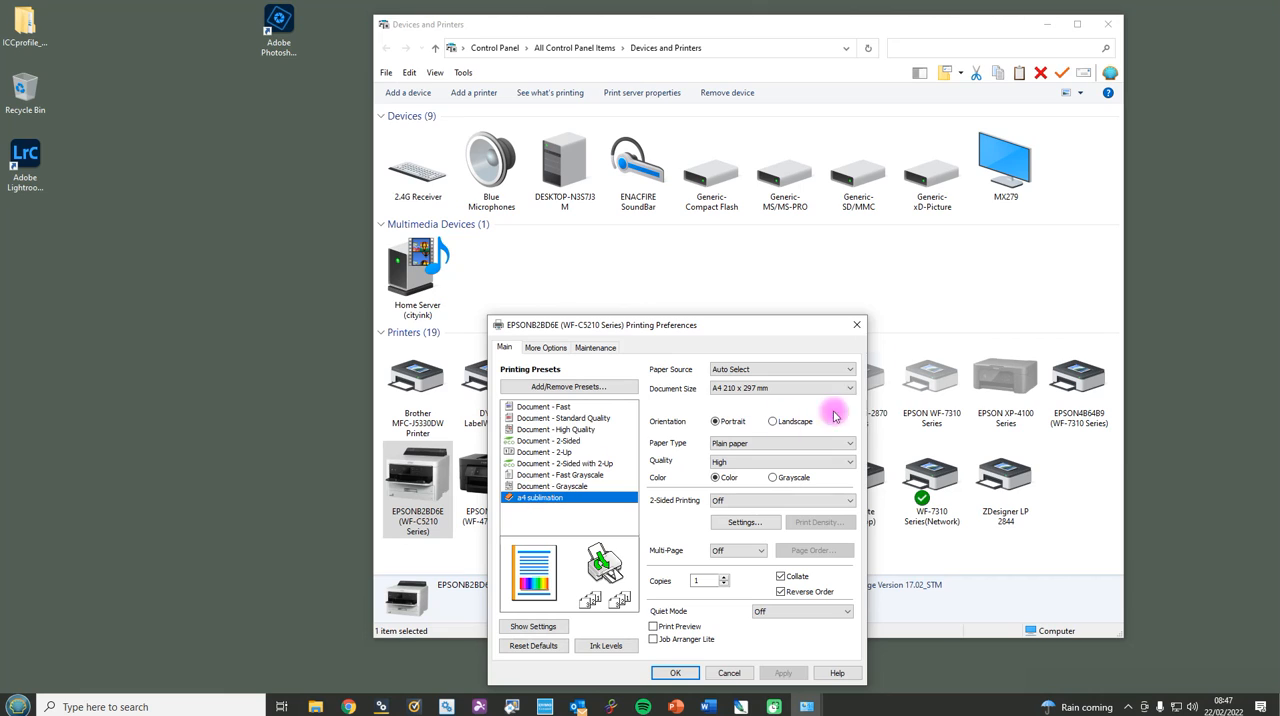
mouse_move(1205, 668)
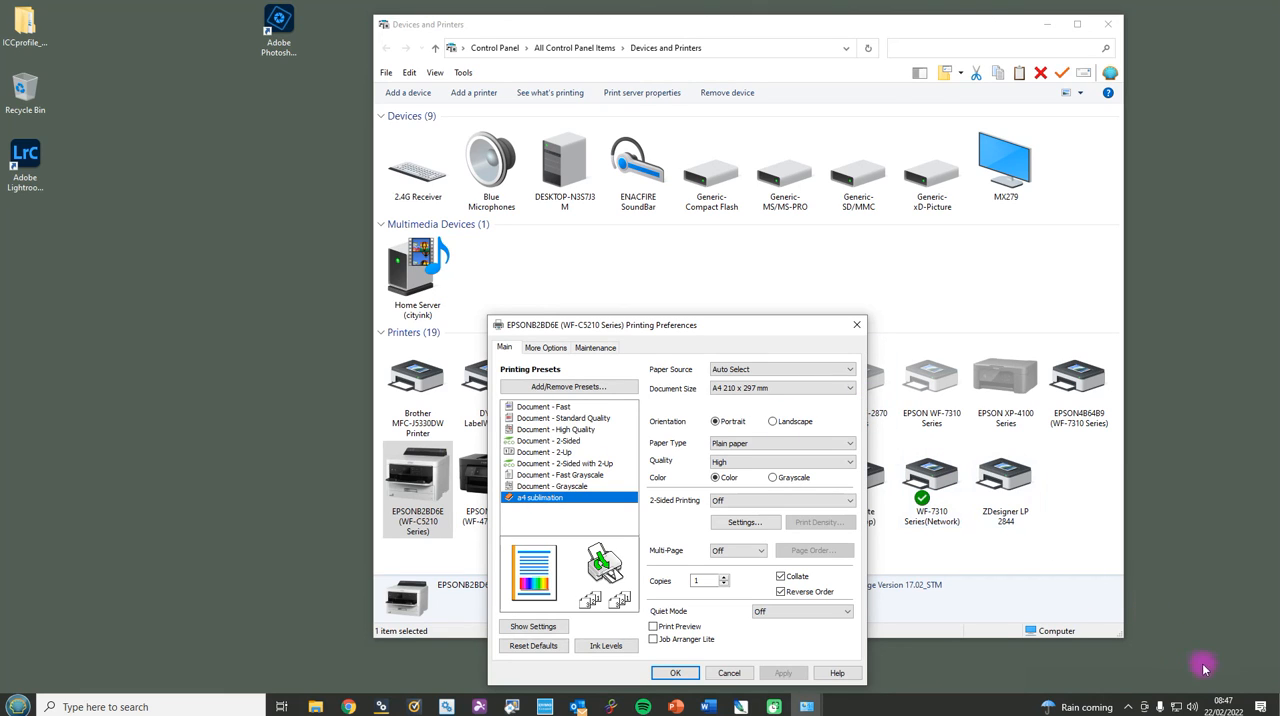
mouse_move(1238, 685)
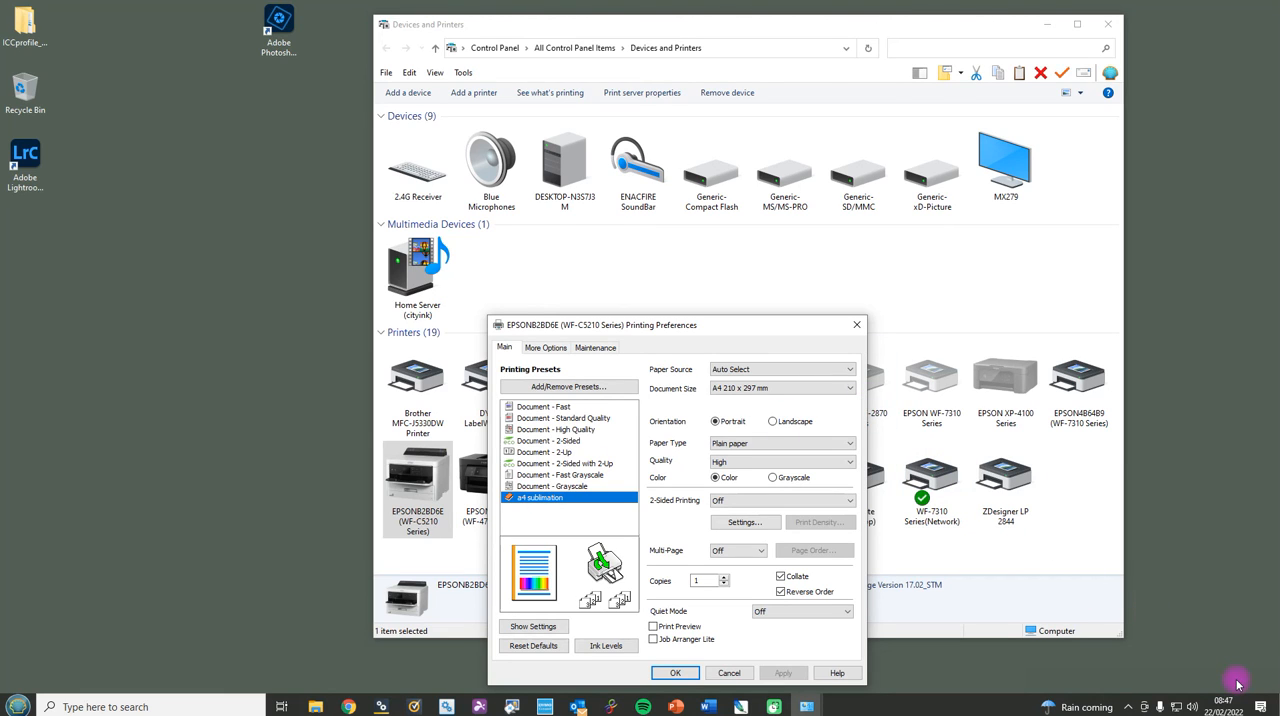